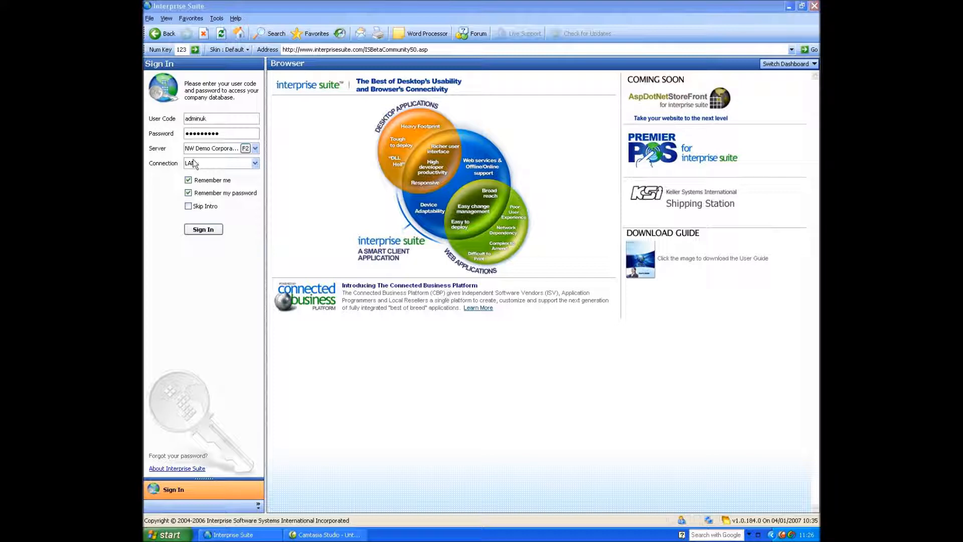
- Sign in to the company database using a LAN connection
left_click(254, 148)
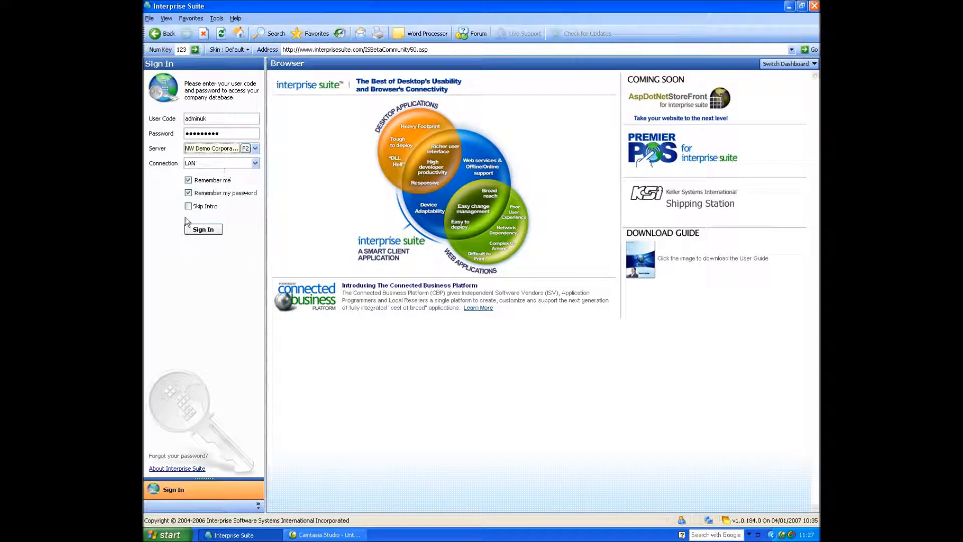
left_click(202, 229)
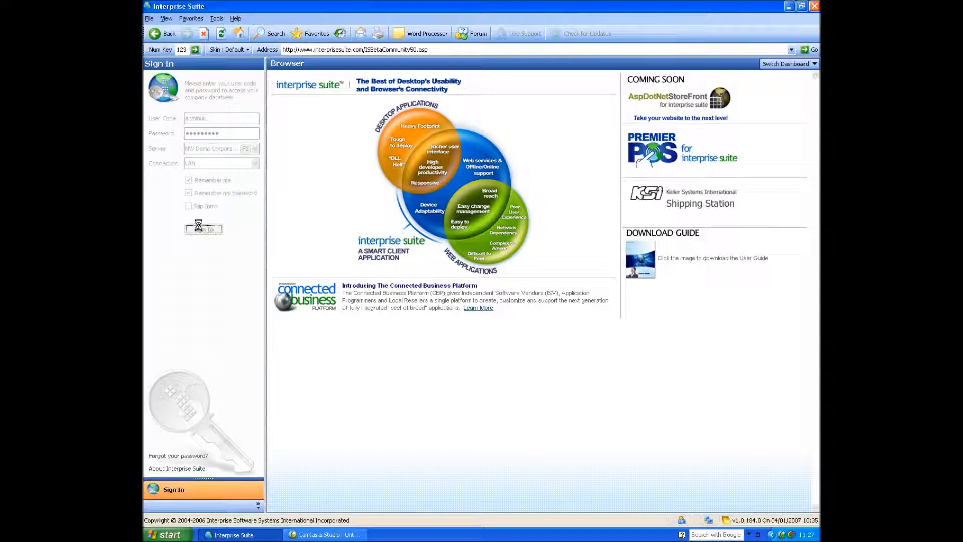
left_click(203, 228)
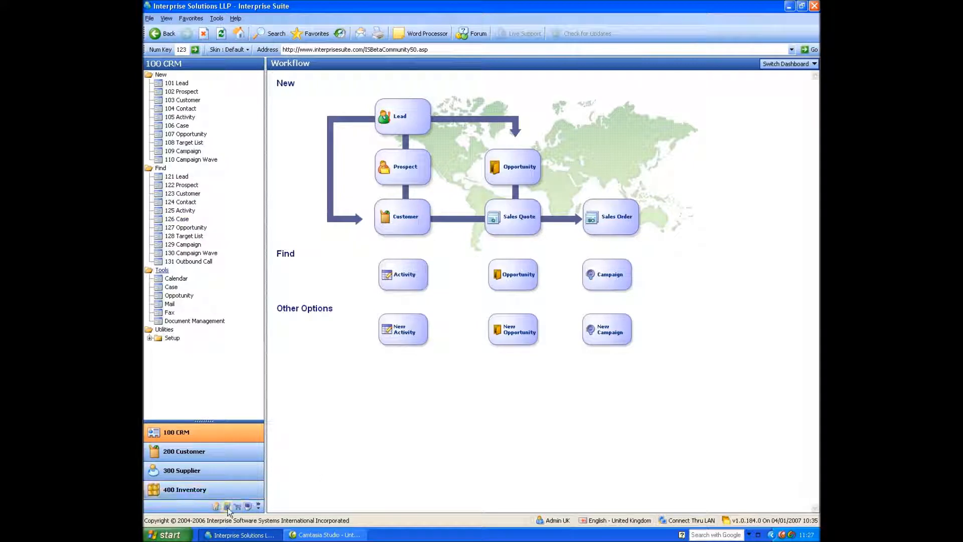
- Switch to the 600 Accounting module and start a new 601 Account Code
left_click(226, 505)
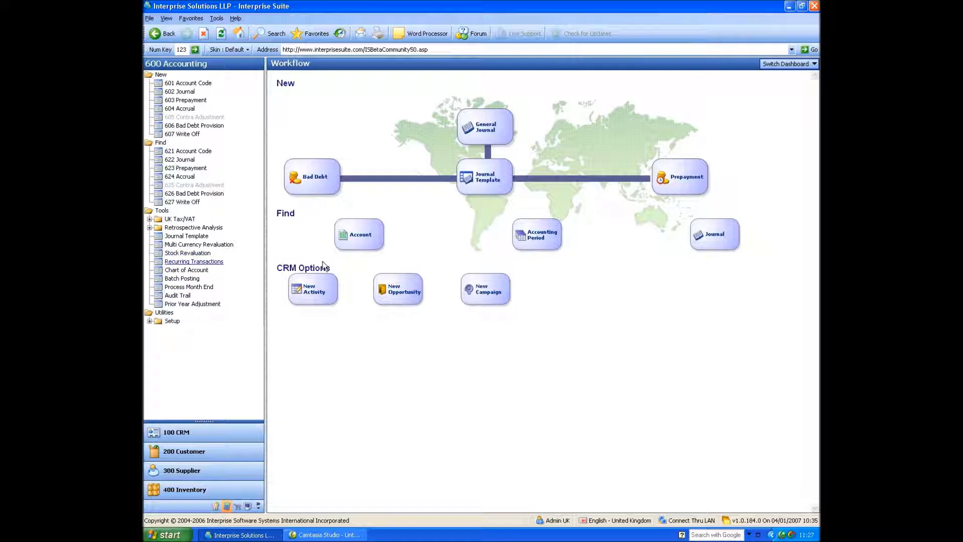
mouse_move(539, 310)
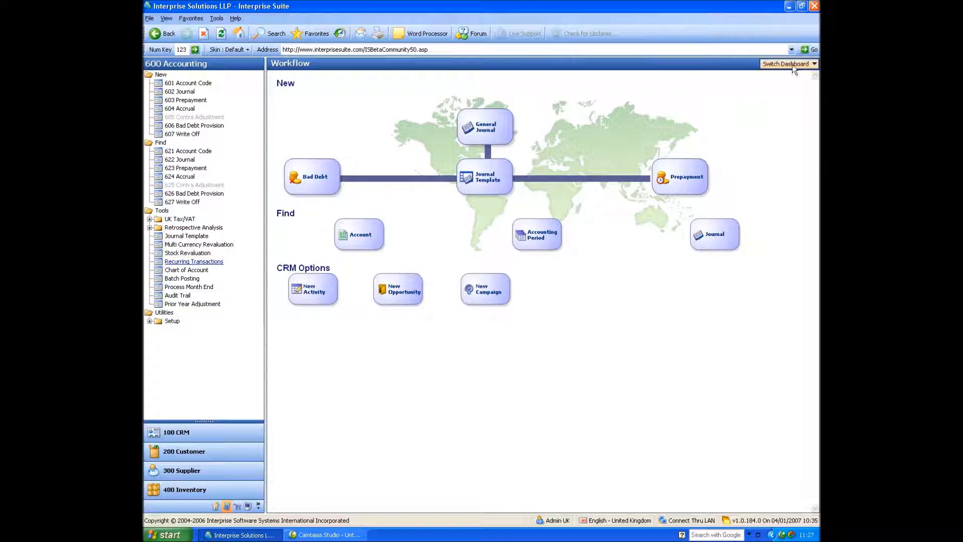
left_click(788, 64)
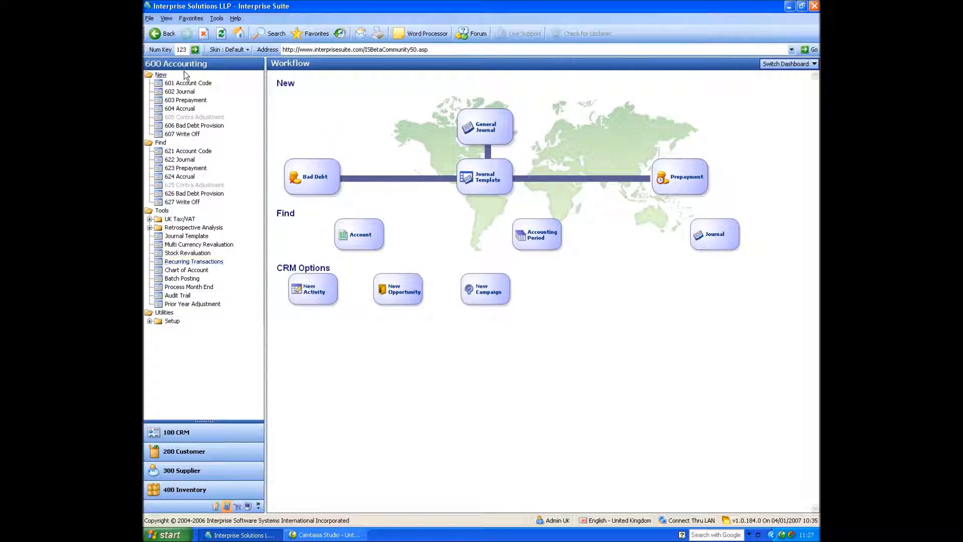
mouse_move(188, 82)
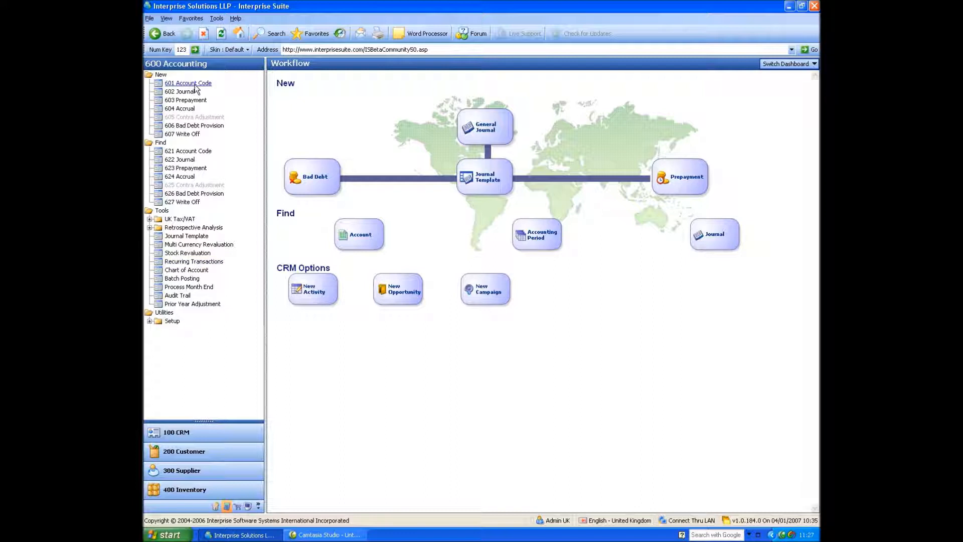
left_click(187, 82)
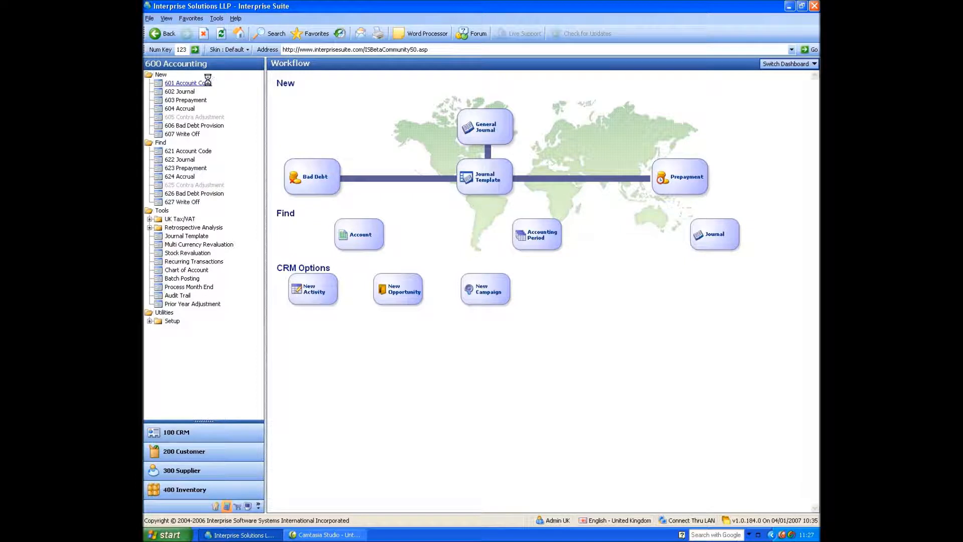
- Run the Chart of Accounts Wizard with user-defined accounts and a simple account structure
left_click(187, 82)
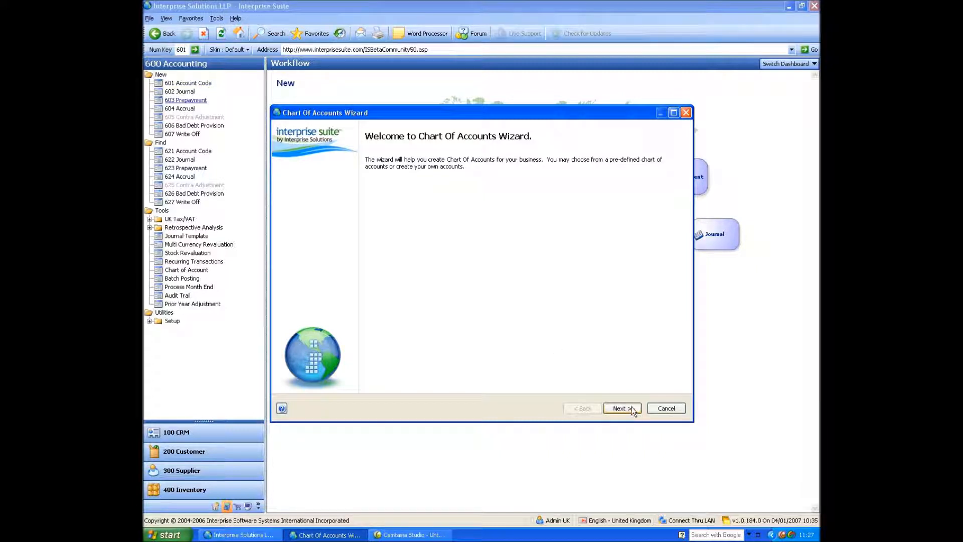
left_click(622, 408)
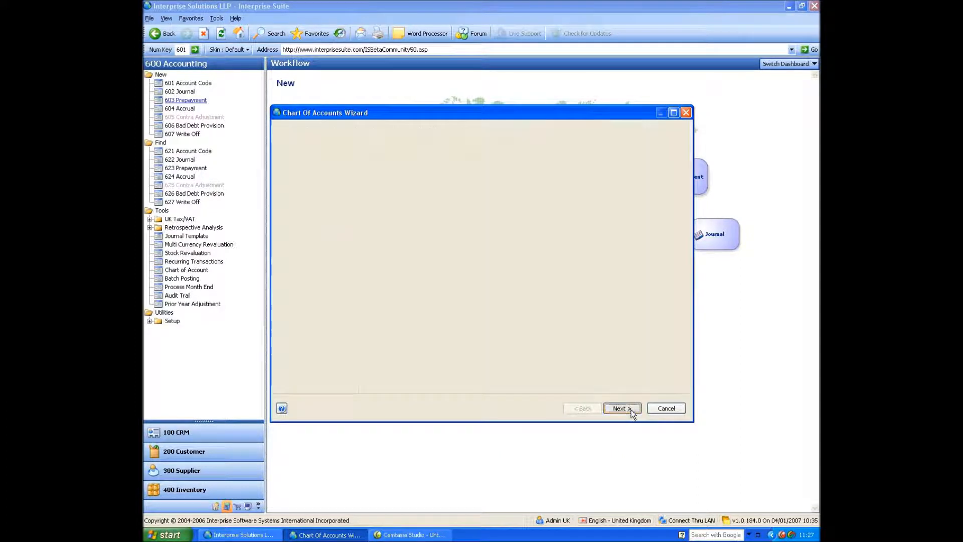
left_click(621, 408)
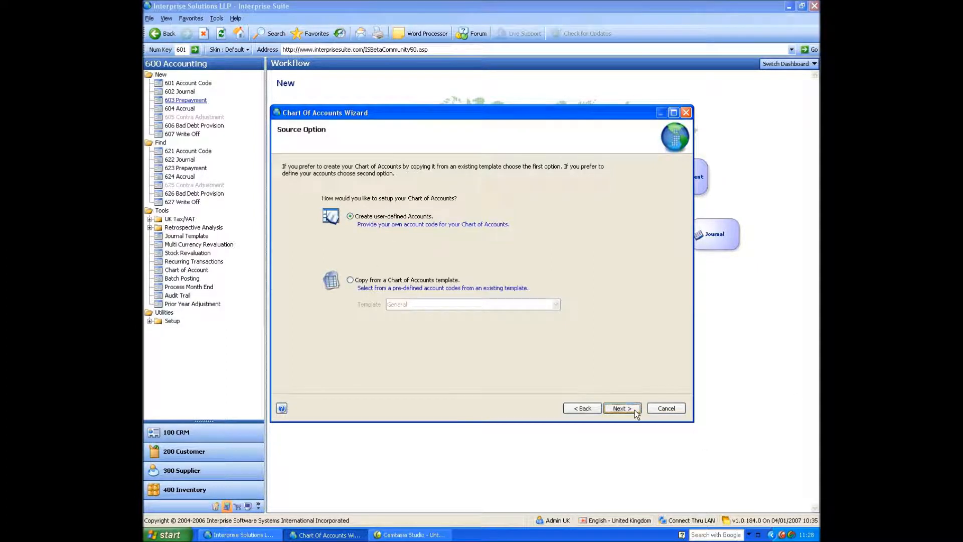
left_click(621, 408)
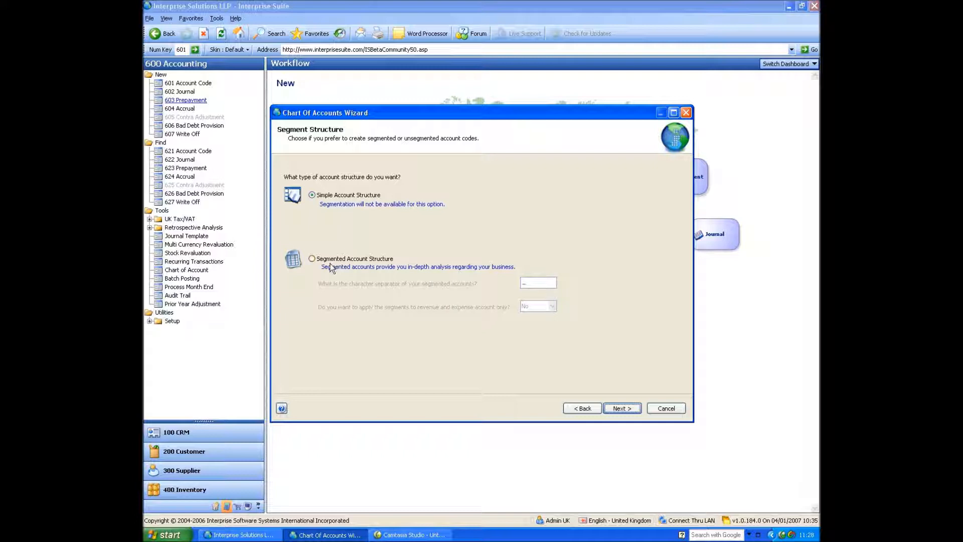
mouse_move(330, 273)
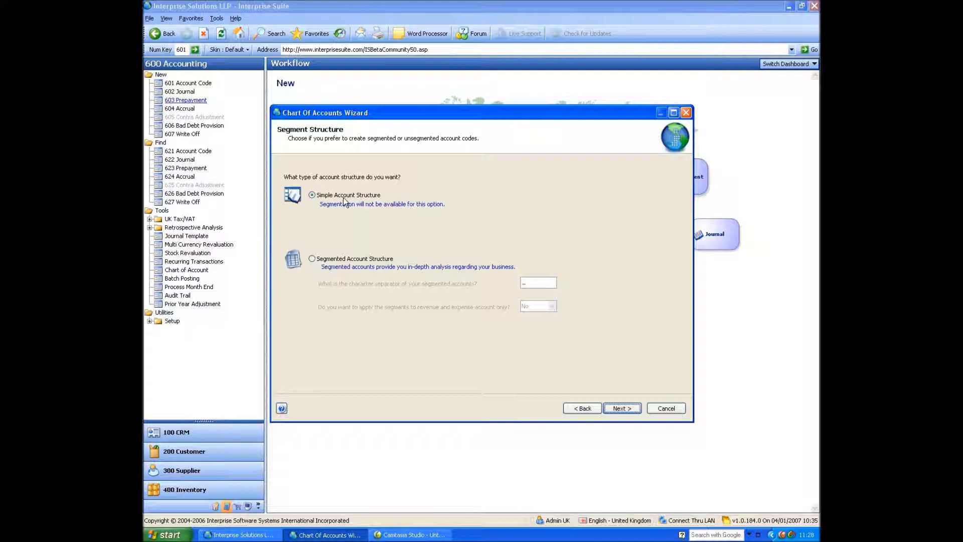
left_click(621, 407)
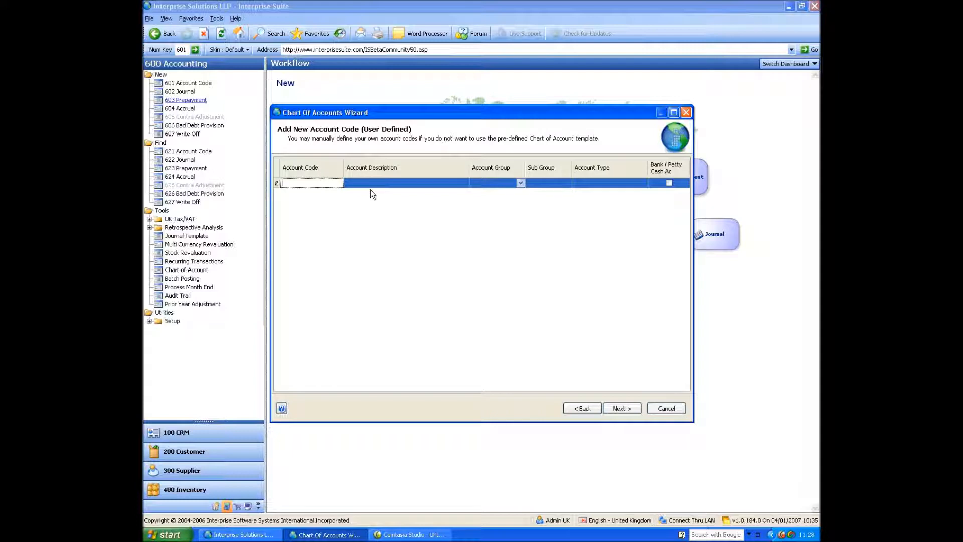
- Add account 40000 'Sales Type 2': Revenues group, Sales sub group, Other Income type
type("40000")
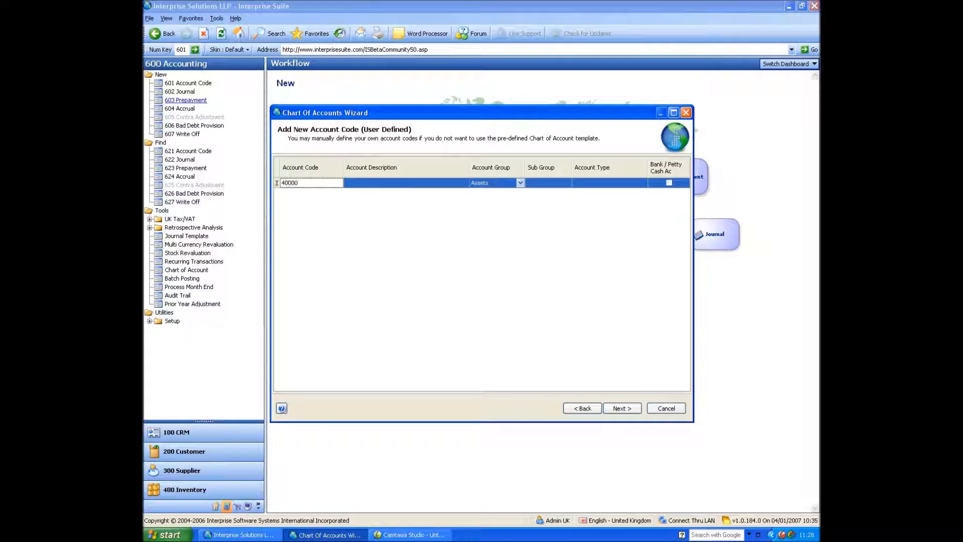
type("Sales")
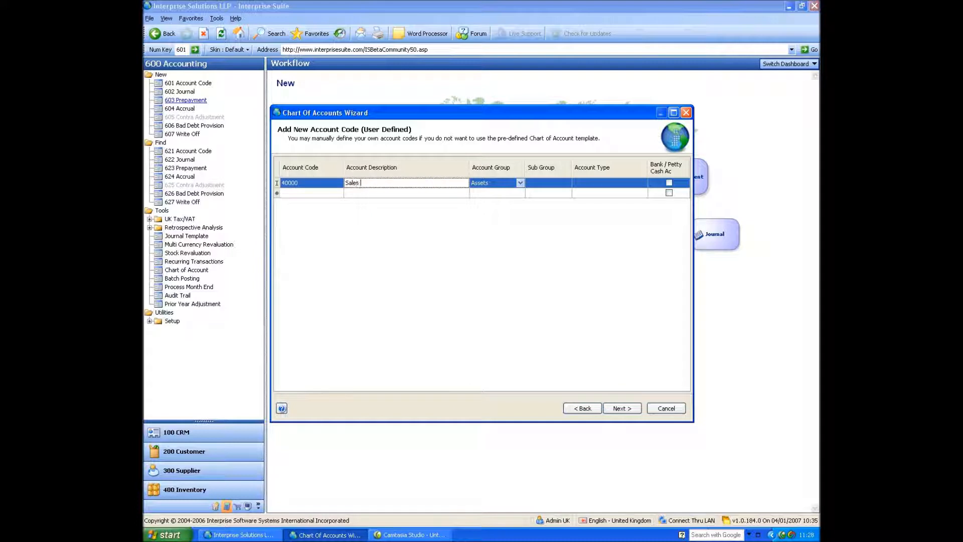
type("Type 2")
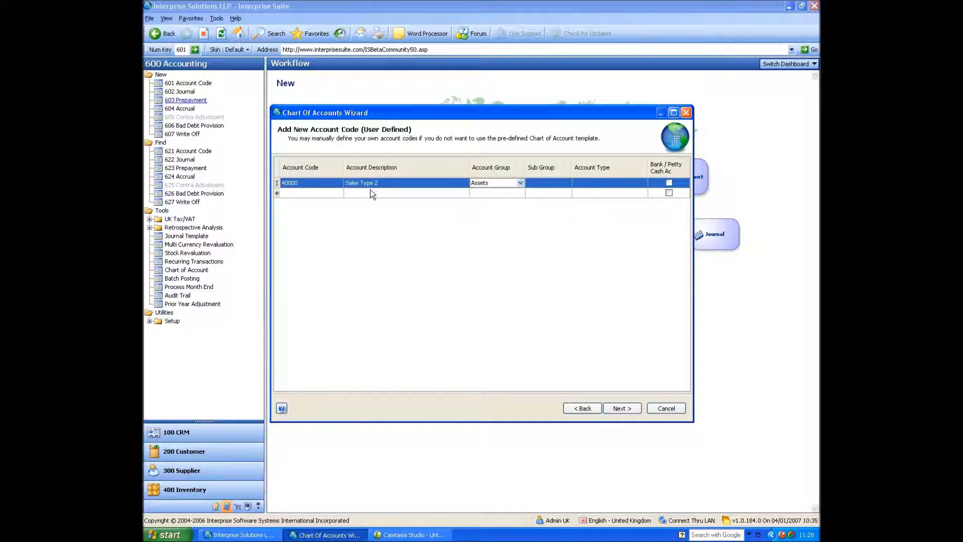
left_click(520, 182)
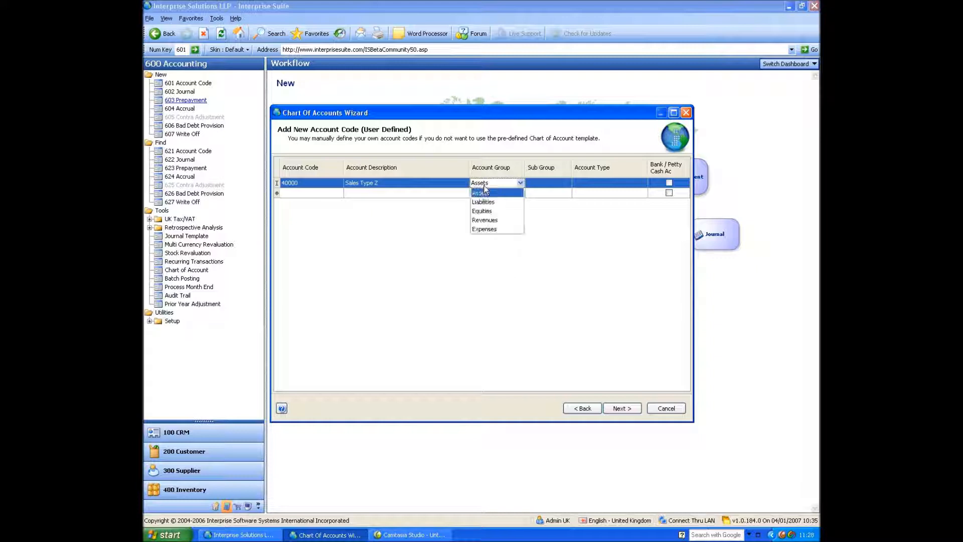
mouse_move(491, 219)
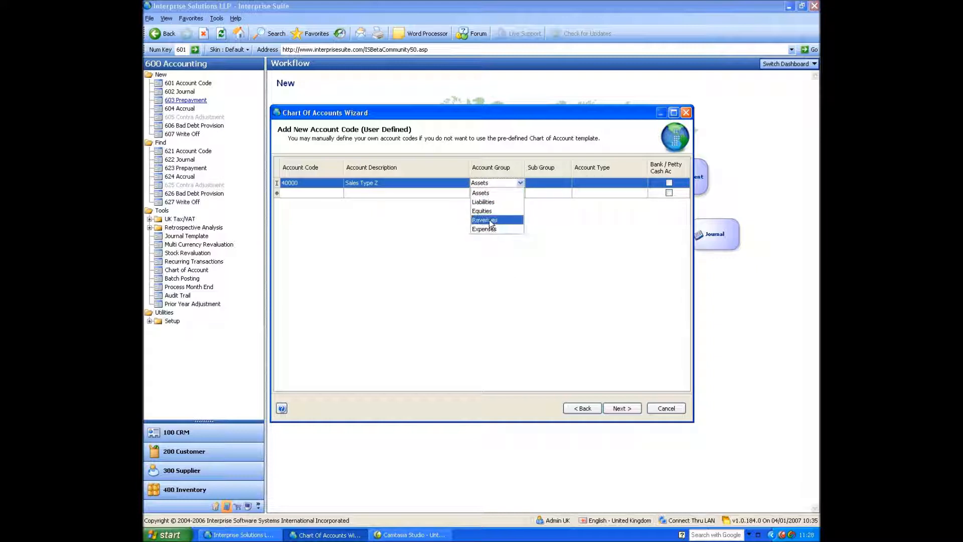
left_click(484, 220)
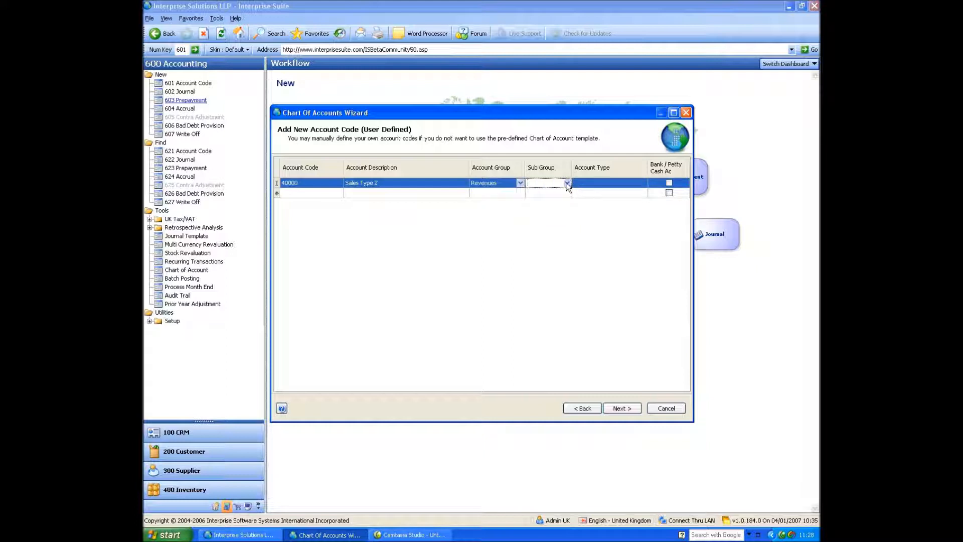
left_click(565, 183)
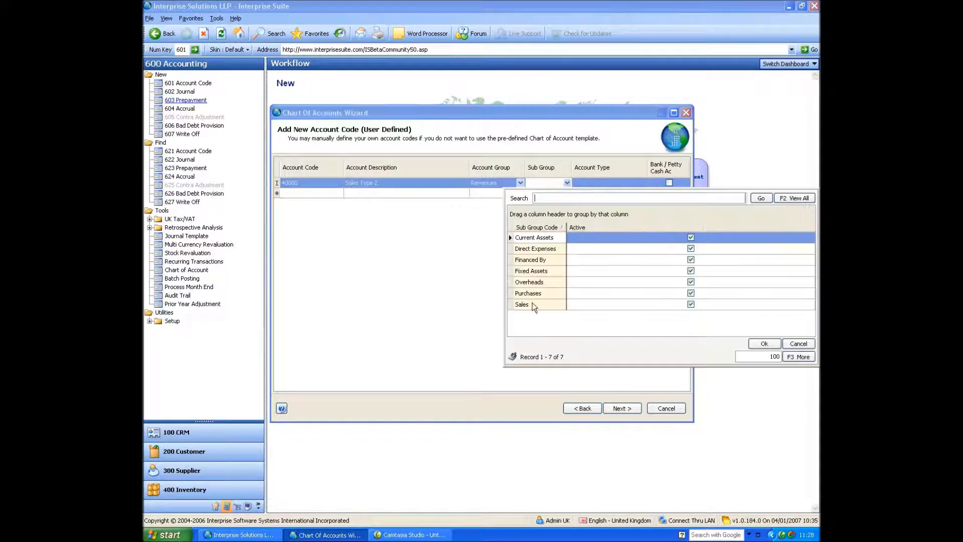
left_click(522, 304)
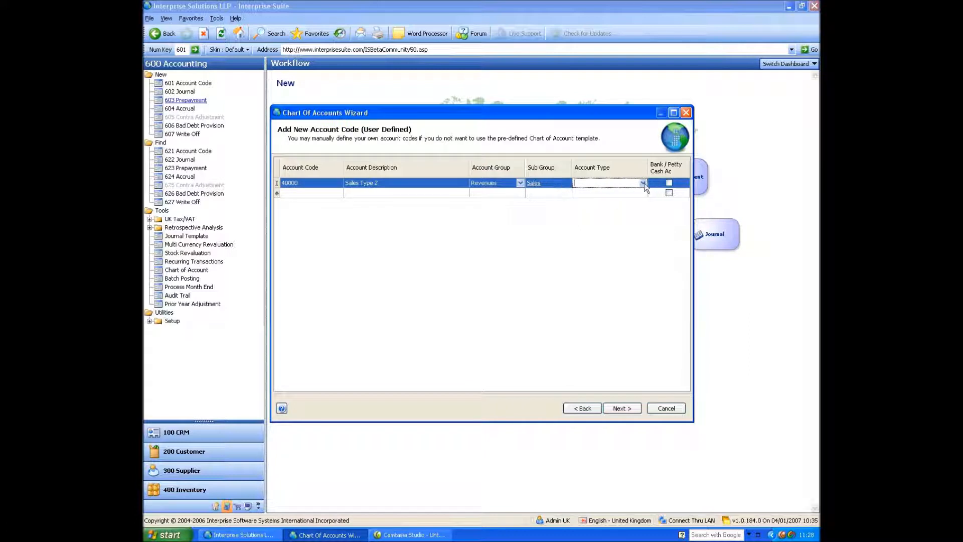
left_click(643, 182)
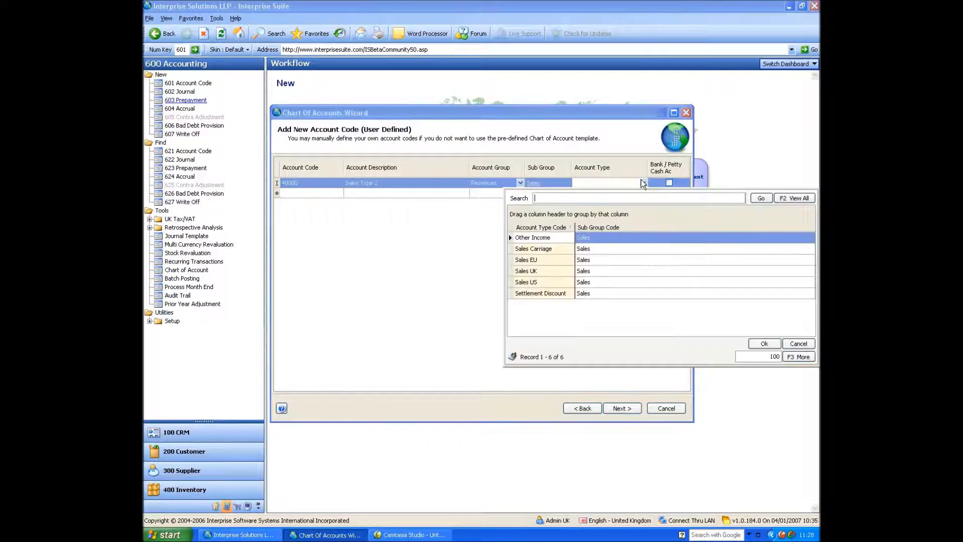
mouse_move(558, 333)
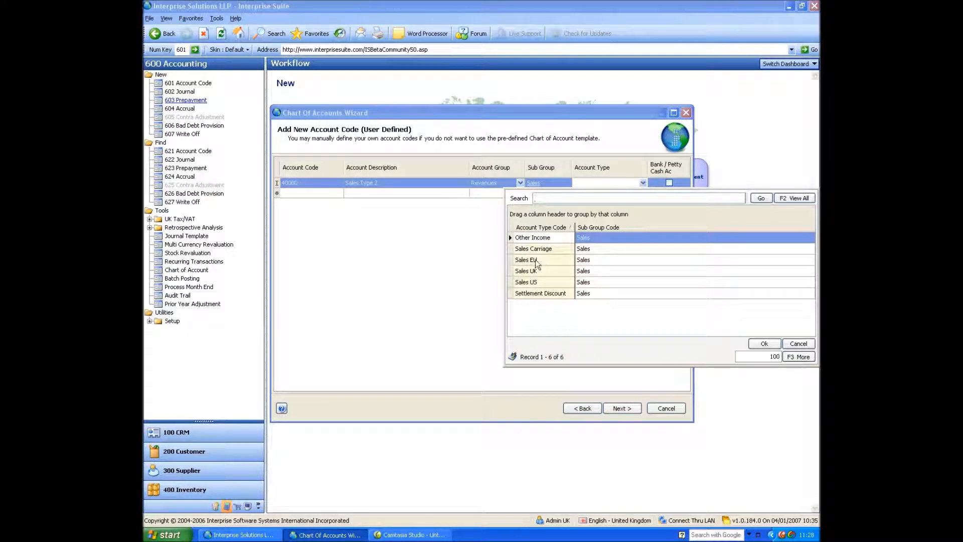
left_click(532, 238)
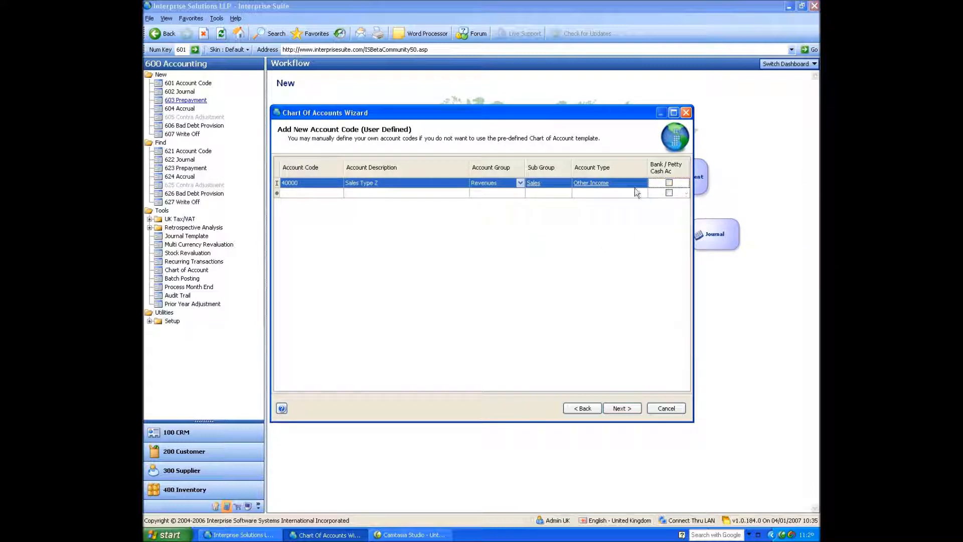
- Finish the Chart of Accounts Wizard and return to the Accounting workflow
left_click(621, 408)
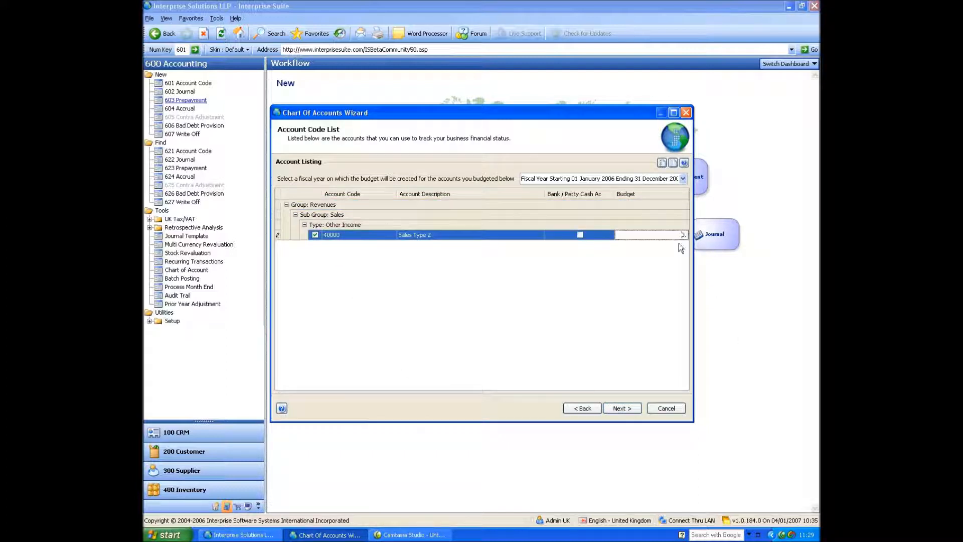
left_click(621, 407)
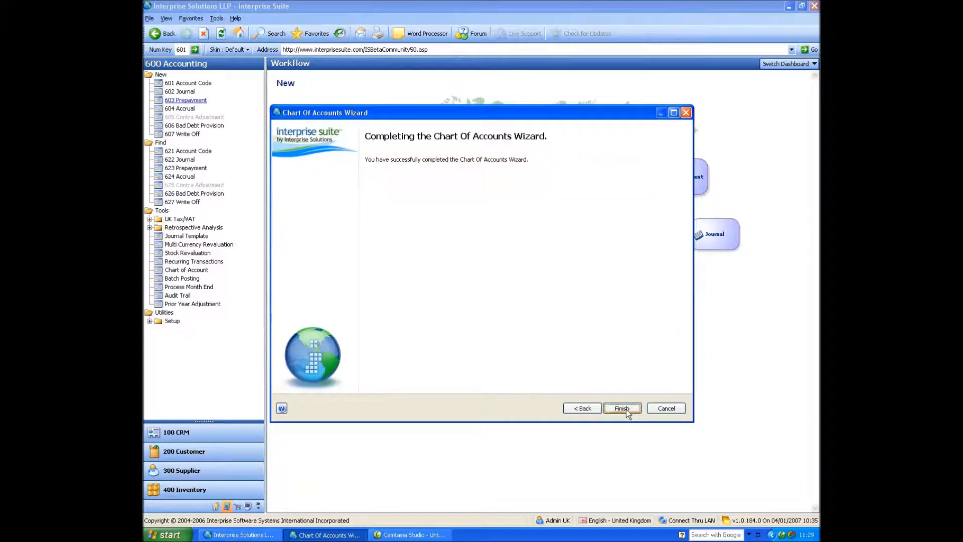
left_click(620, 408)
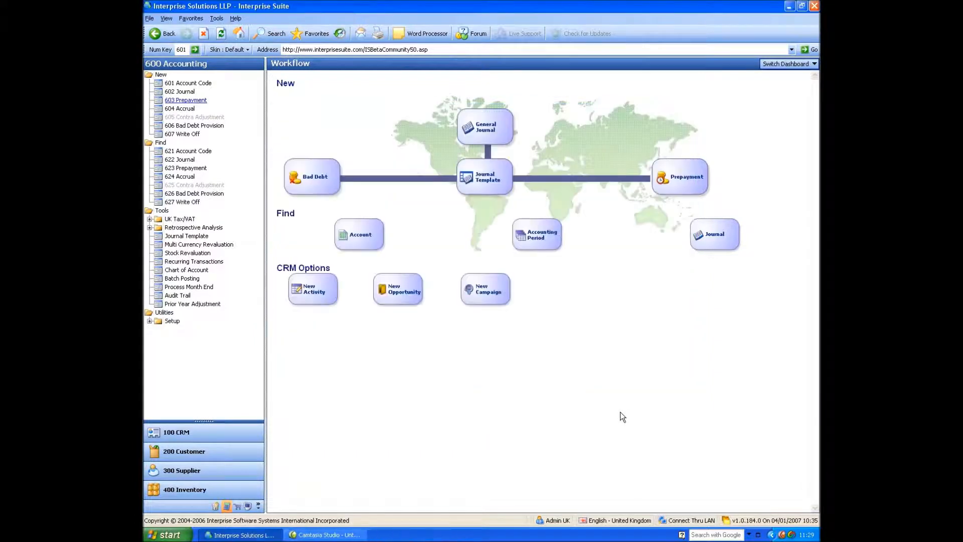
mouse_move(350, 335)
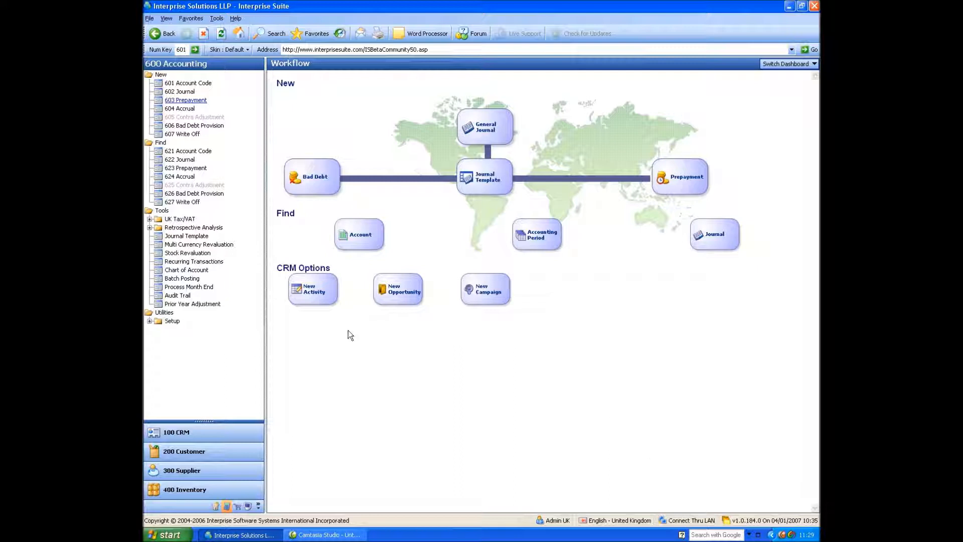
- Copy accounts from the General template with segments for revenue/expense only, then open Account Segments
left_click(185, 270)
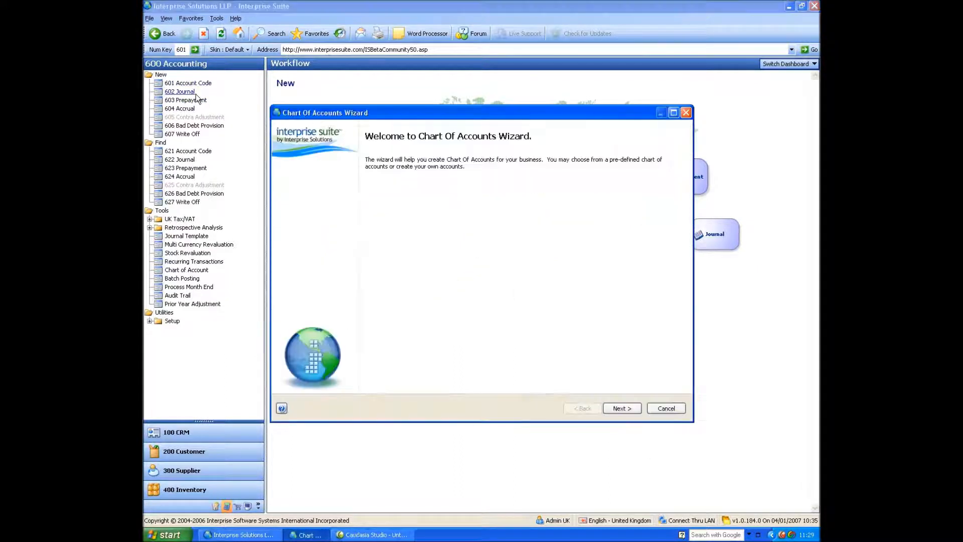
left_click(621, 408)
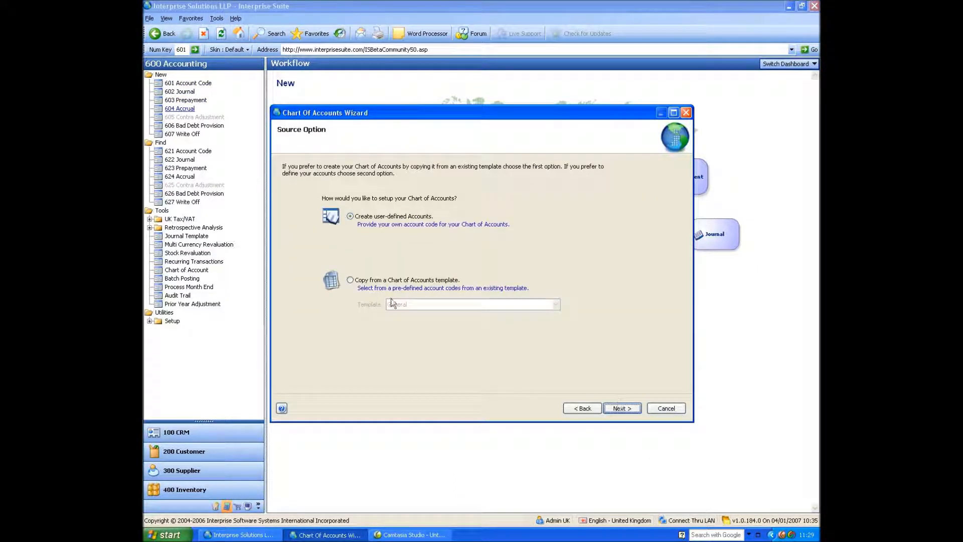
left_click(350, 279)
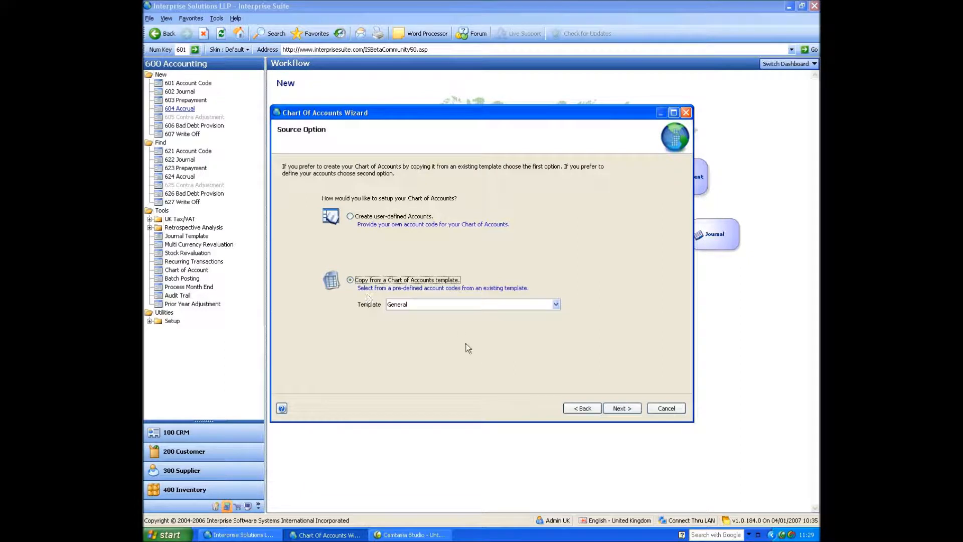
left_click(620, 407)
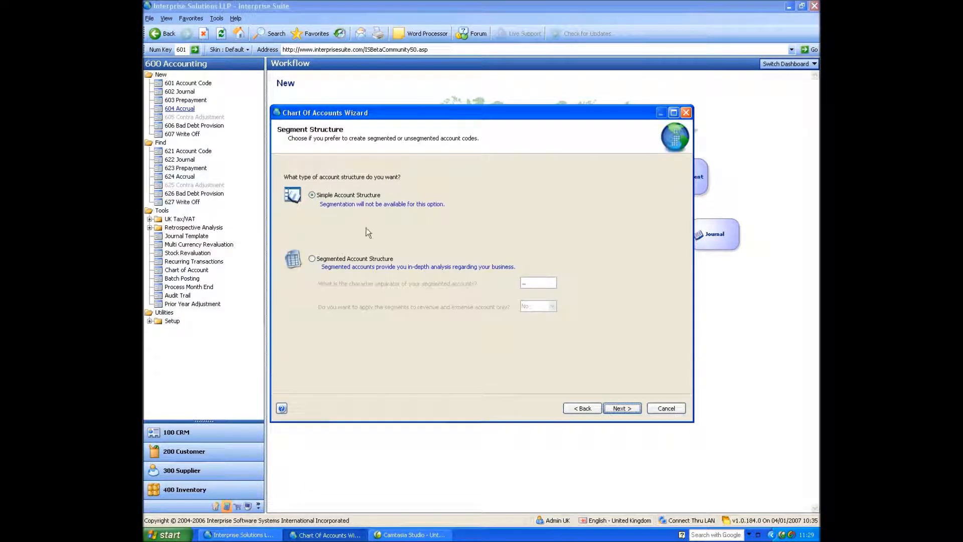
left_click(312, 257)
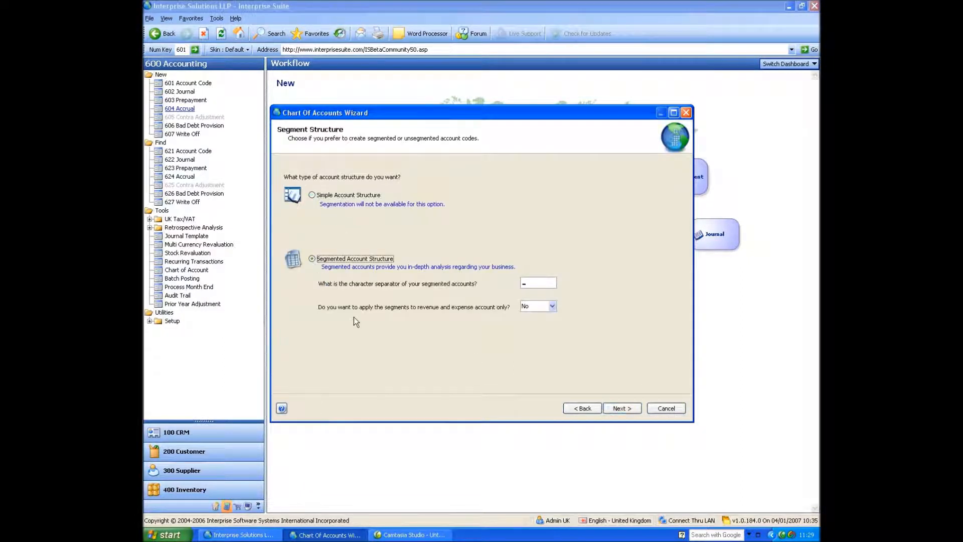
left_click(550, 306)
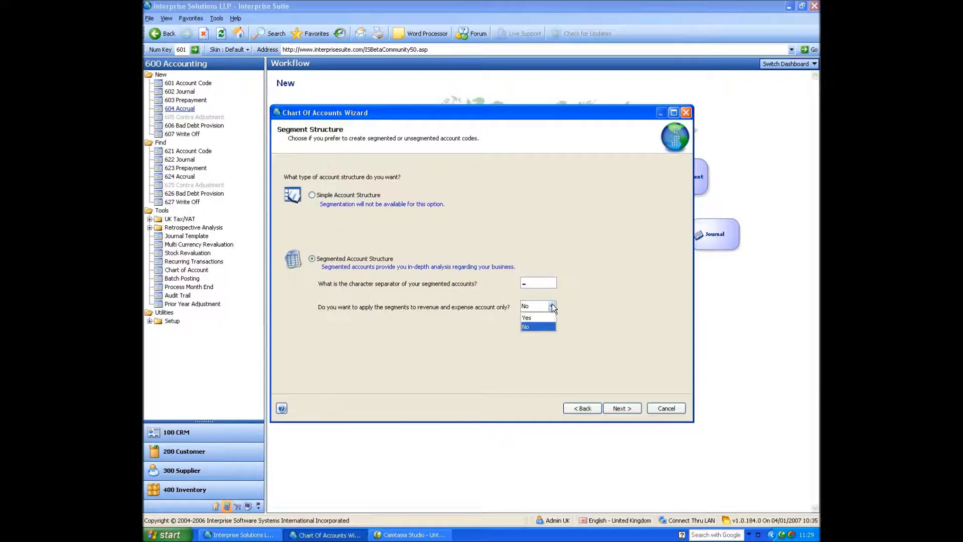
mouse_move(531, 317)
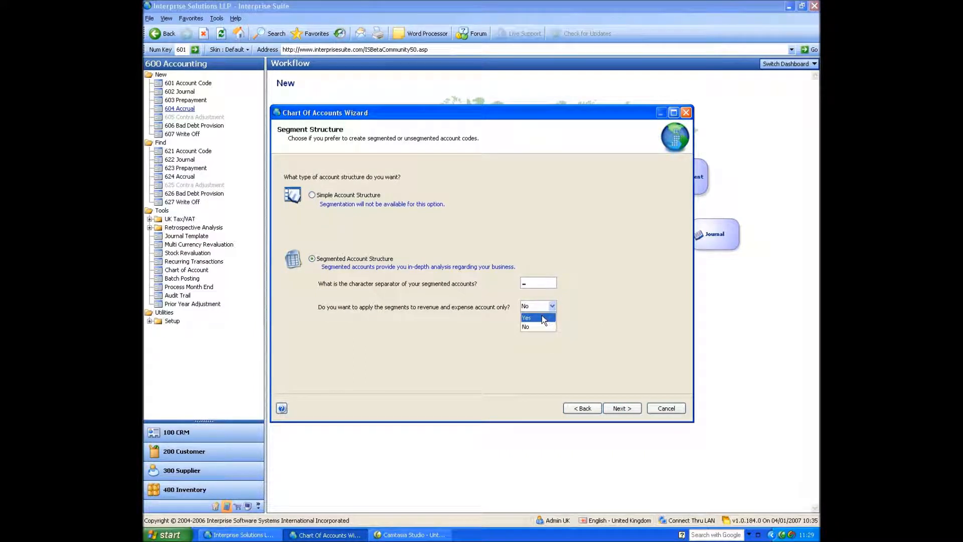
left_click(527, 318)
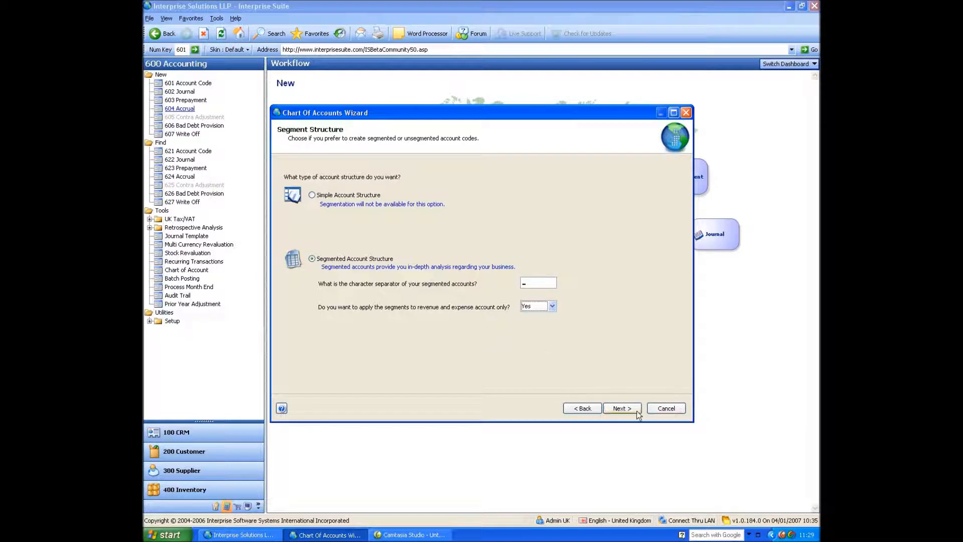
left_click(621, 408)
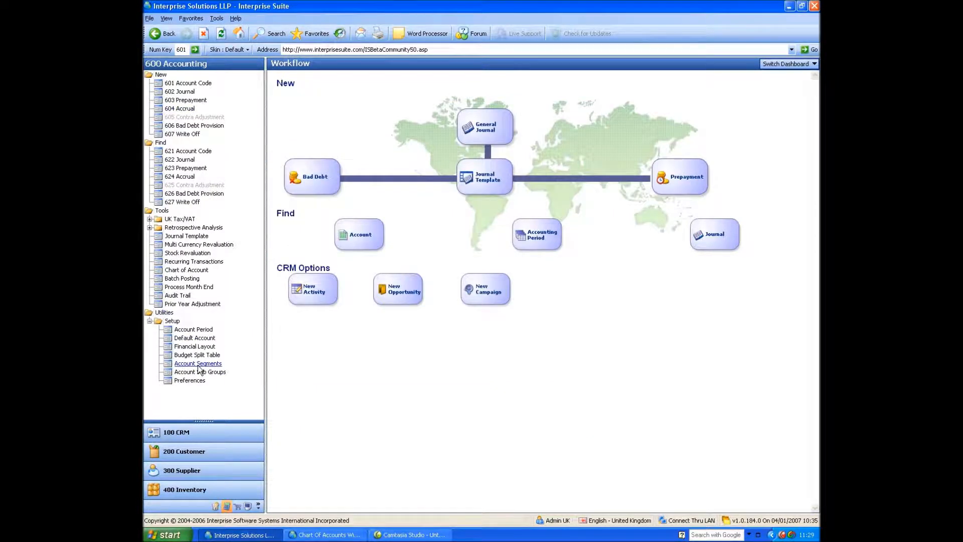
left_click(198, 363)
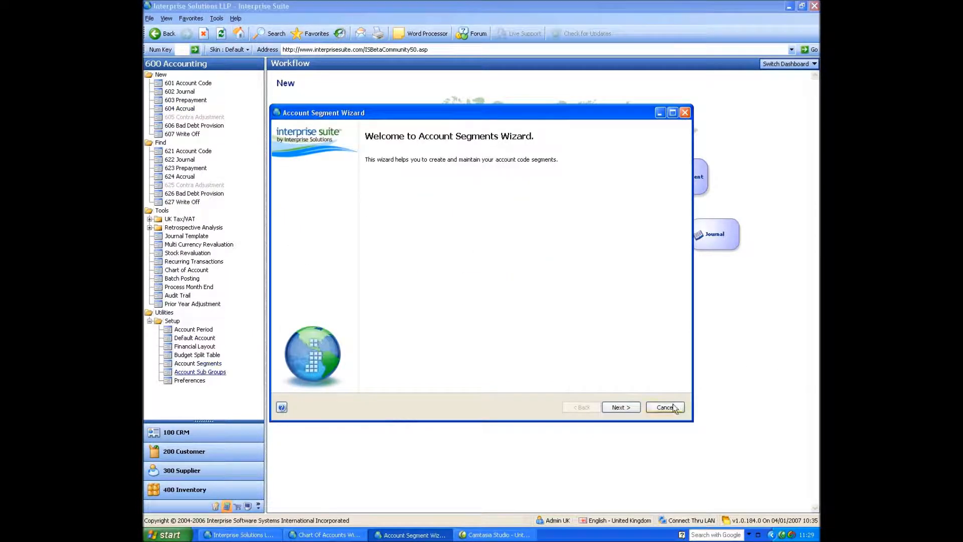
- Cancel Account Segments setup and accept the Country, Location and Department segments
left_click(620, 406)
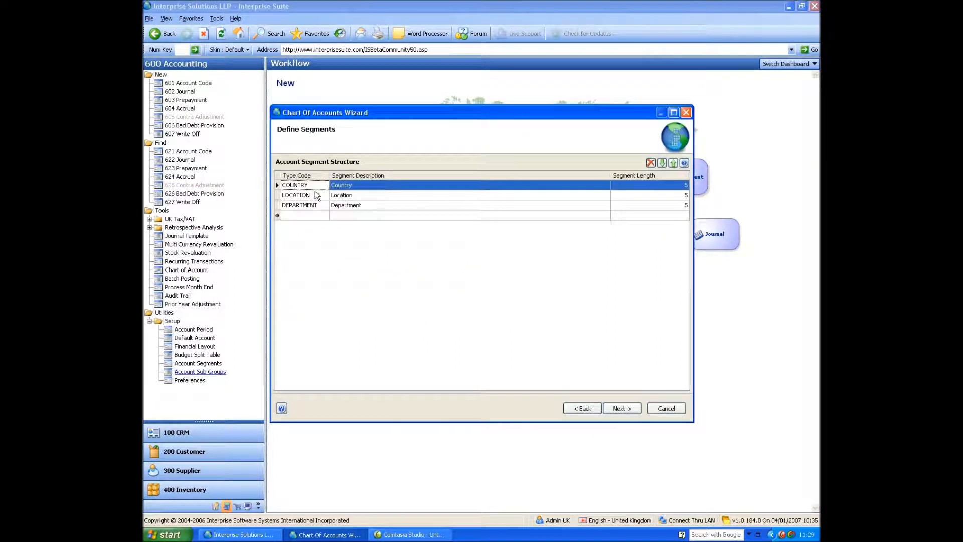
mouse_move(310, 213)
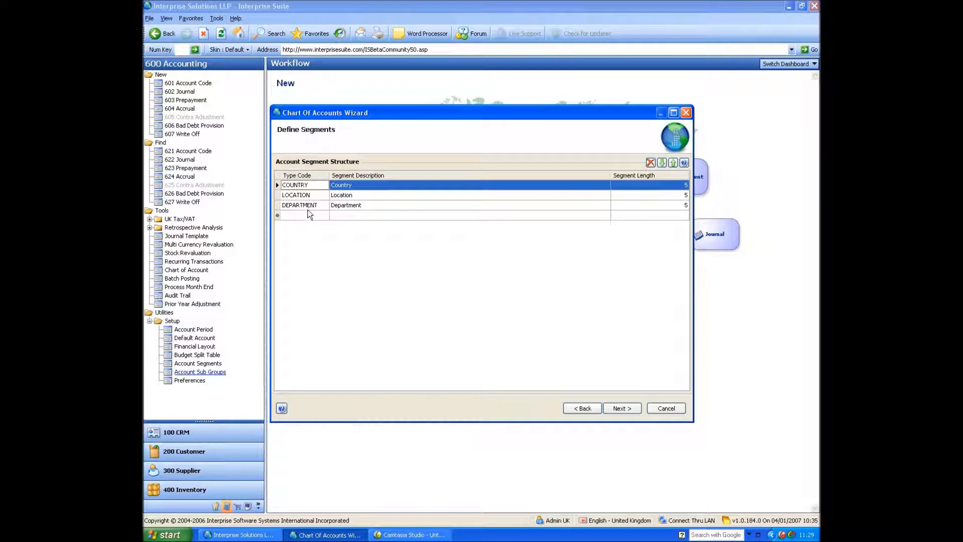
mouse_move(735, 273)
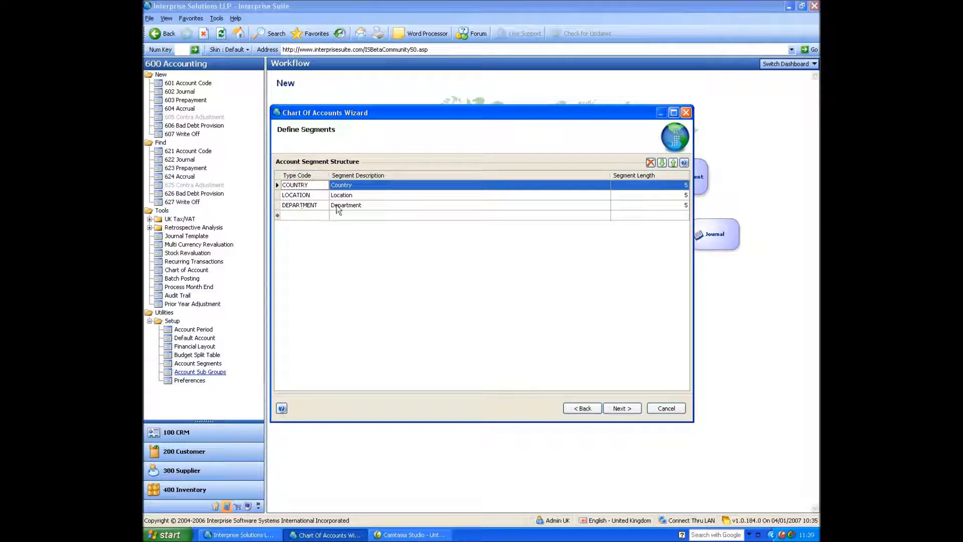
left_click(620, 408)
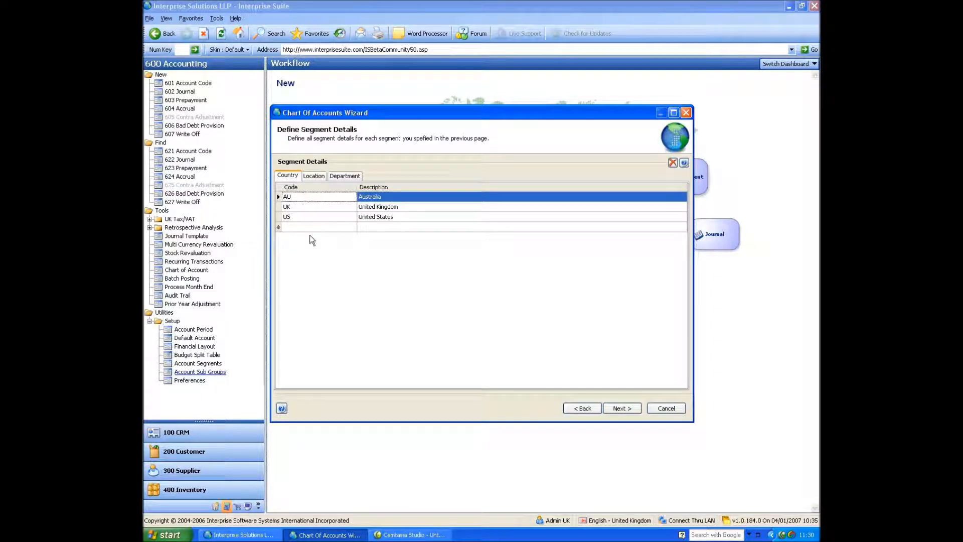
- Add location code LON 'London' and proceed to segment combinations
left_click(313, 175)
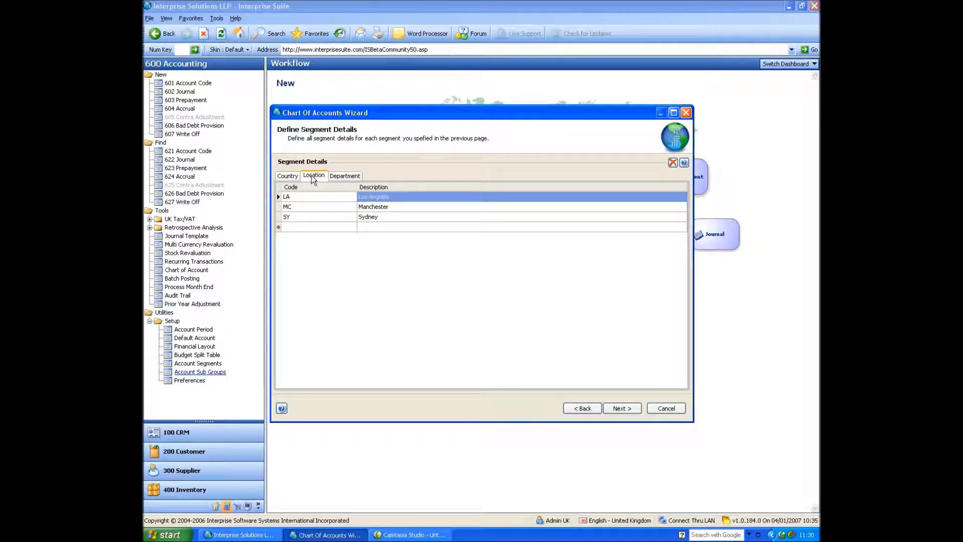
left_click(344, 176)
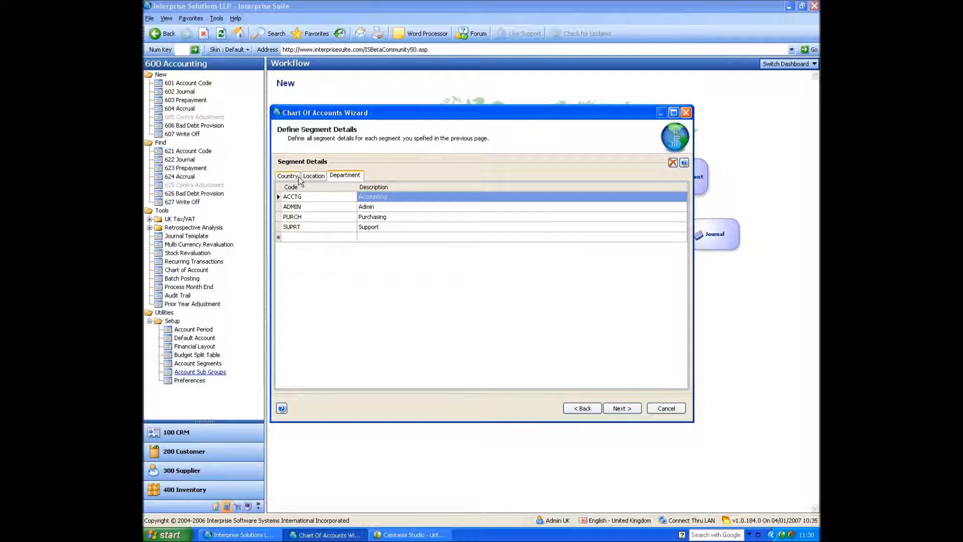
left_click(313, 176)
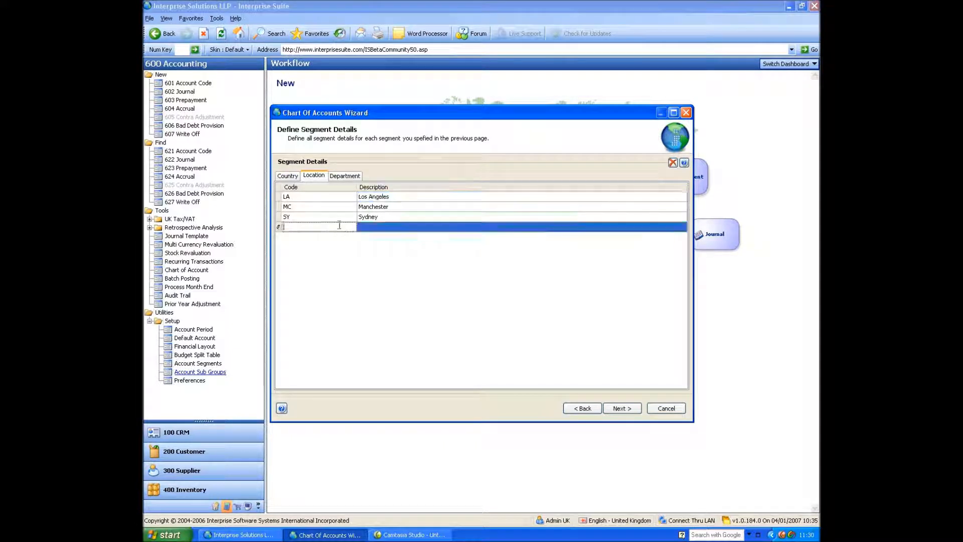
type("LOMN")
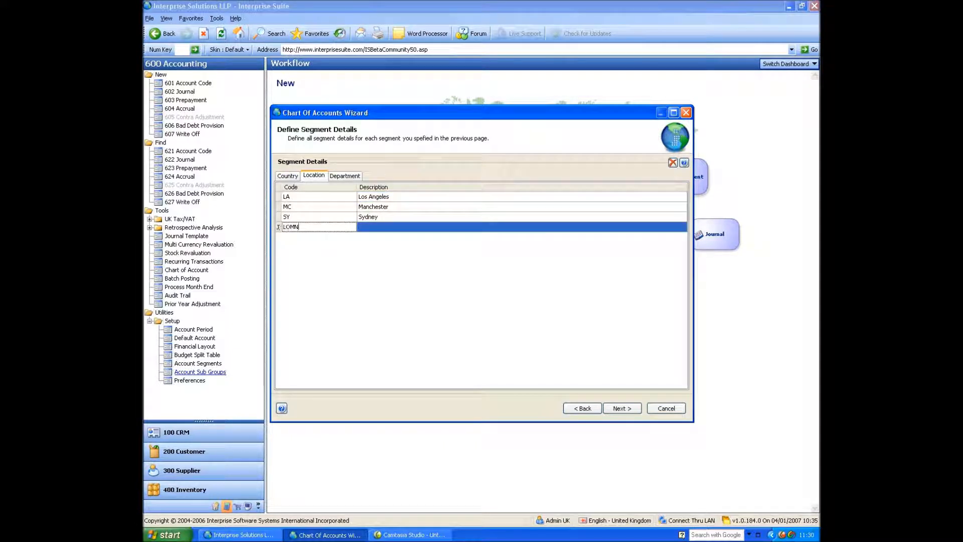
type("London")
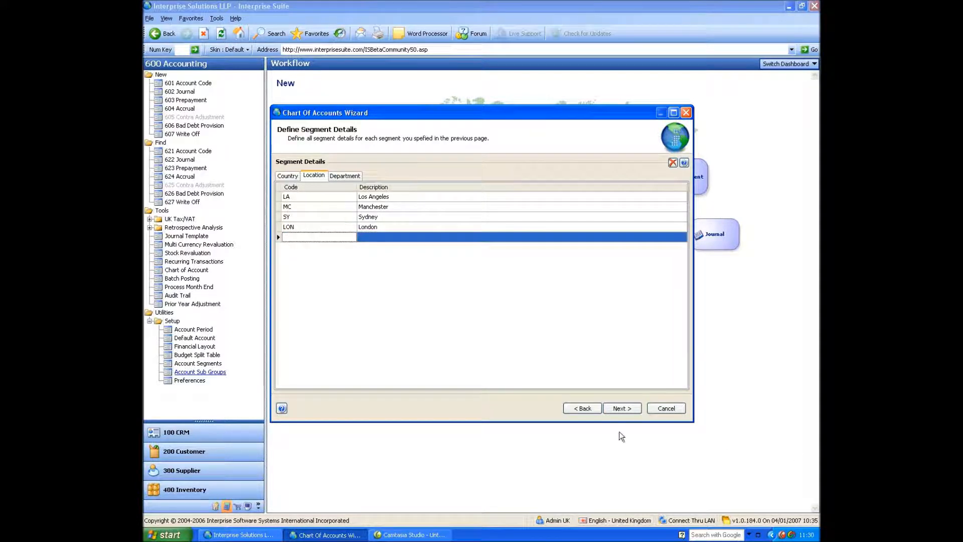
left_click(620, 408)
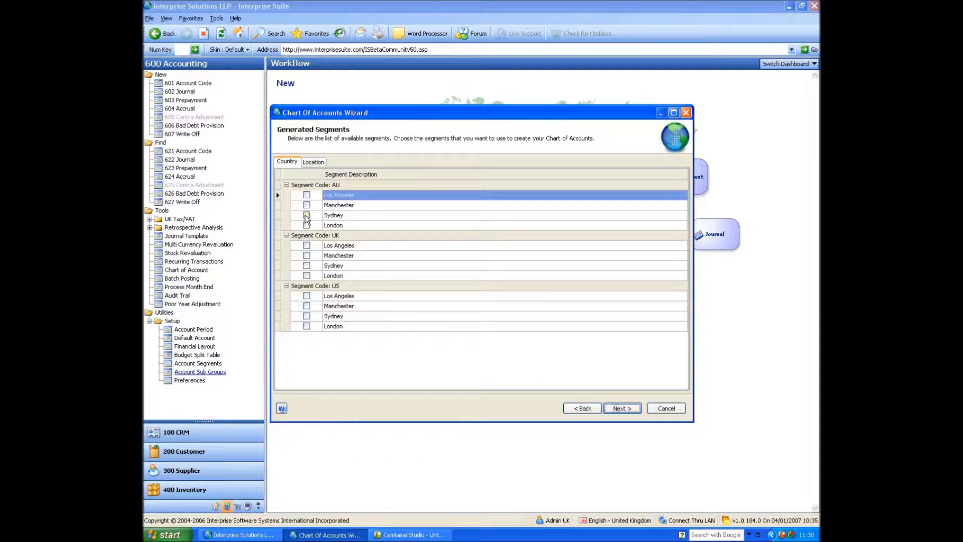
- Include Sydney under AU, London under UK and Los Angeles under US
left_click(306, 215)
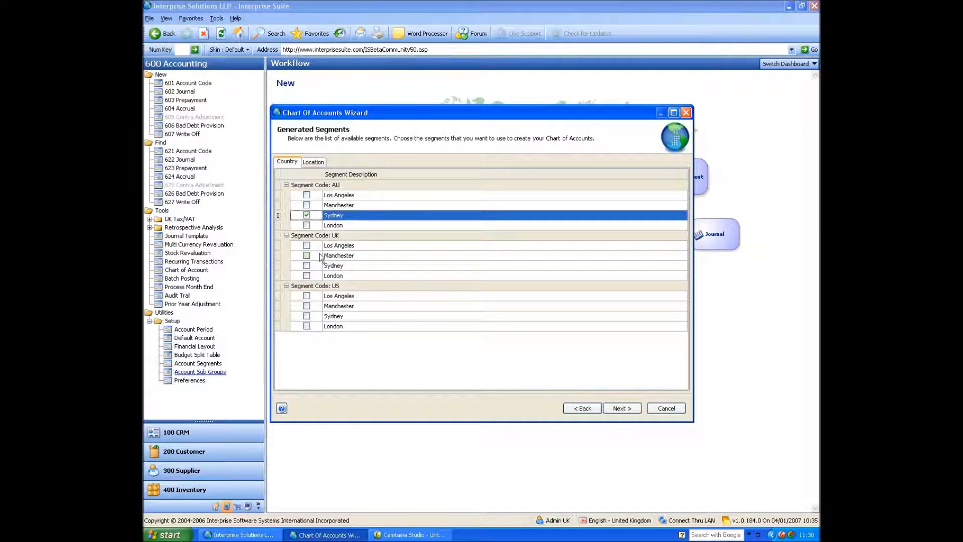
left_click(307, 275)
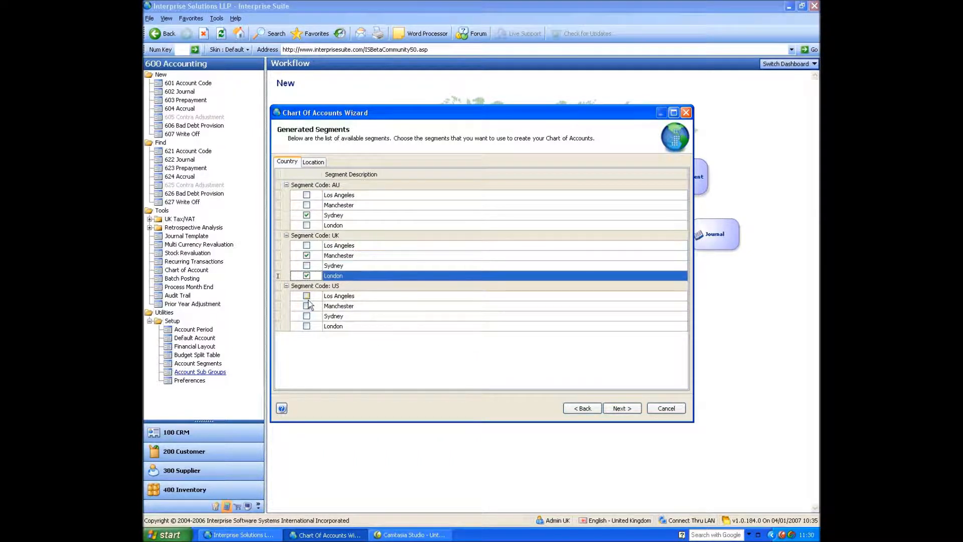
left_click(306, 295)
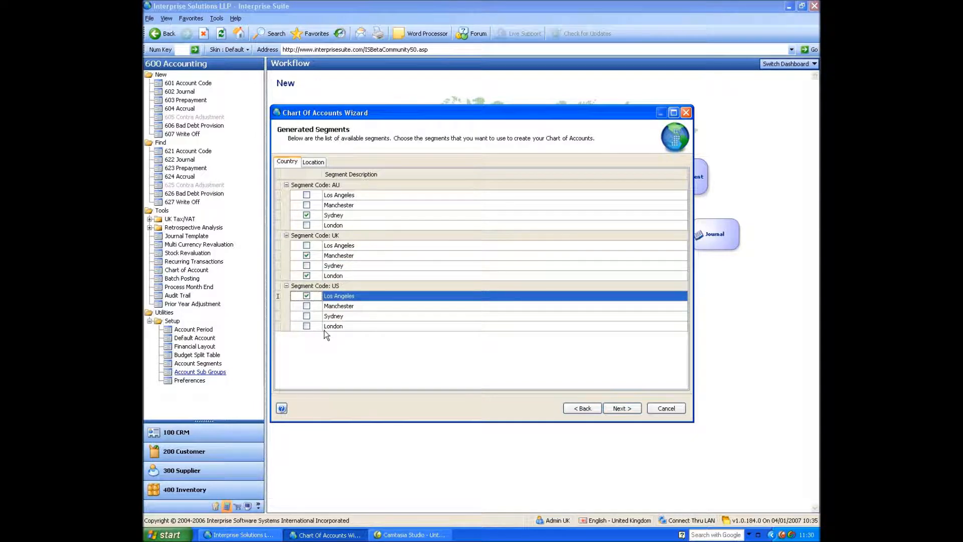
mouse_move(342, 309)
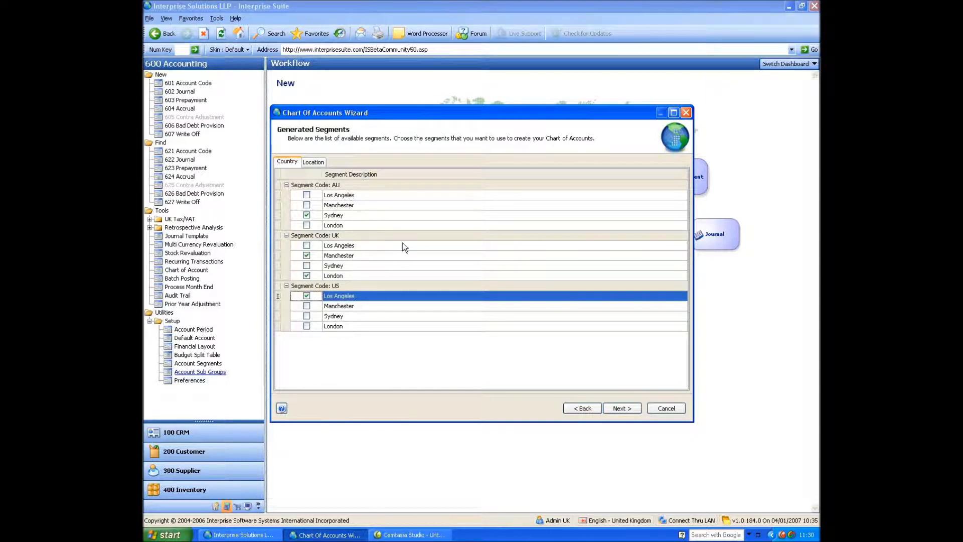
mouse_move(324, 224)
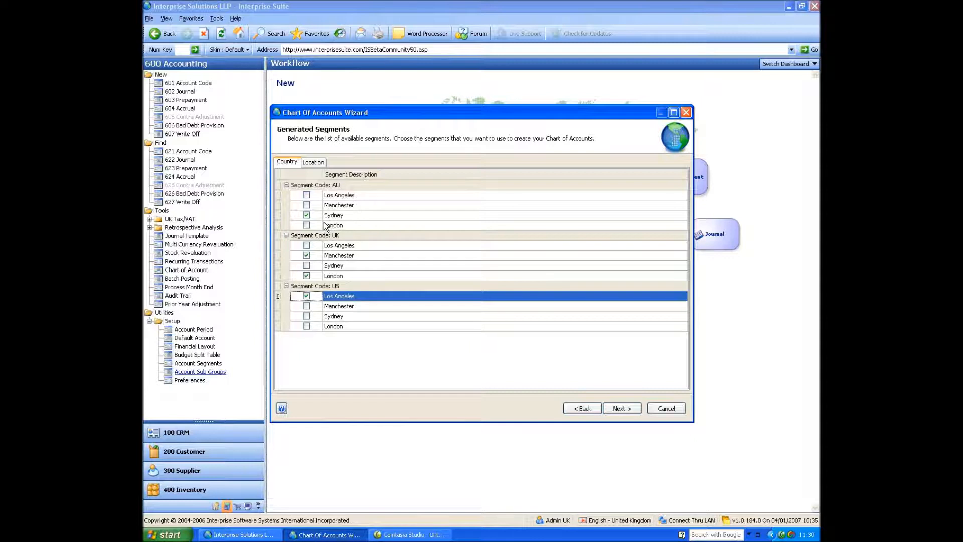
mouse_move(328, 222)
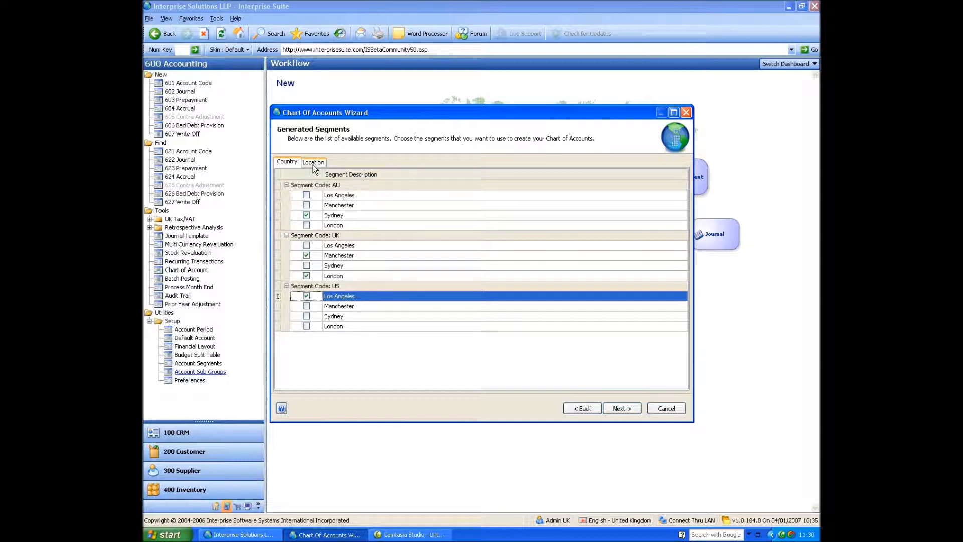
- By location, add Admin for LA, Support for LON, Purchasing for MC, Accounting for SY; generate codes
left_click(312, 161)
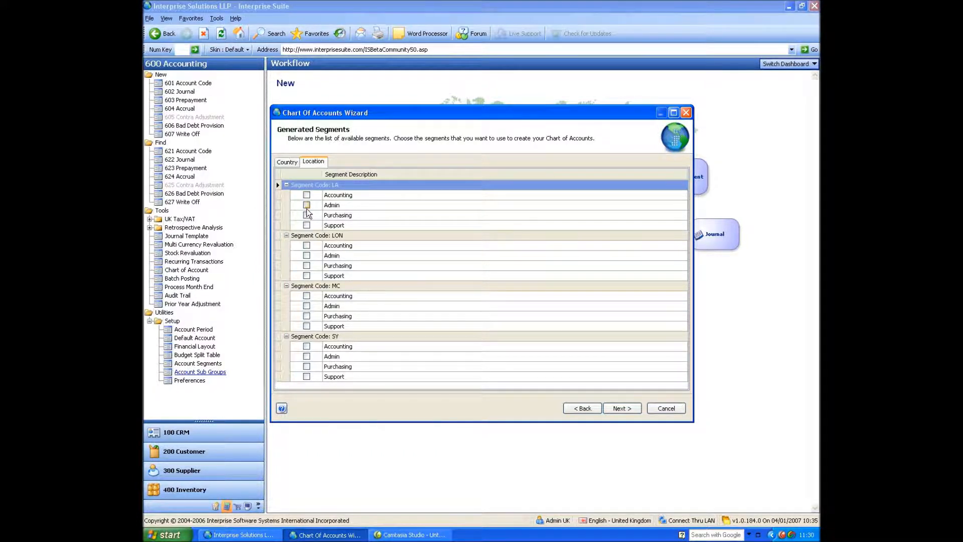
left_click(306, 204)
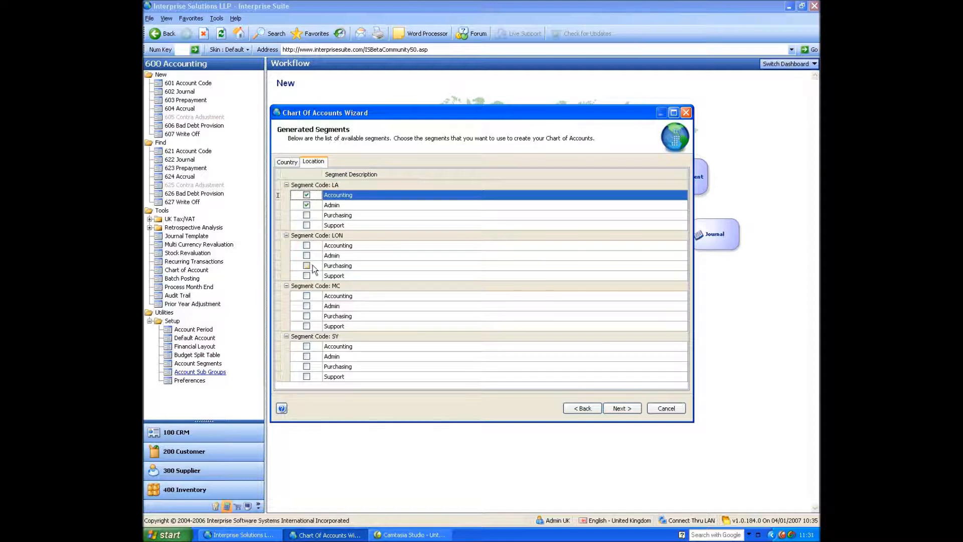
left_click(307, 275)
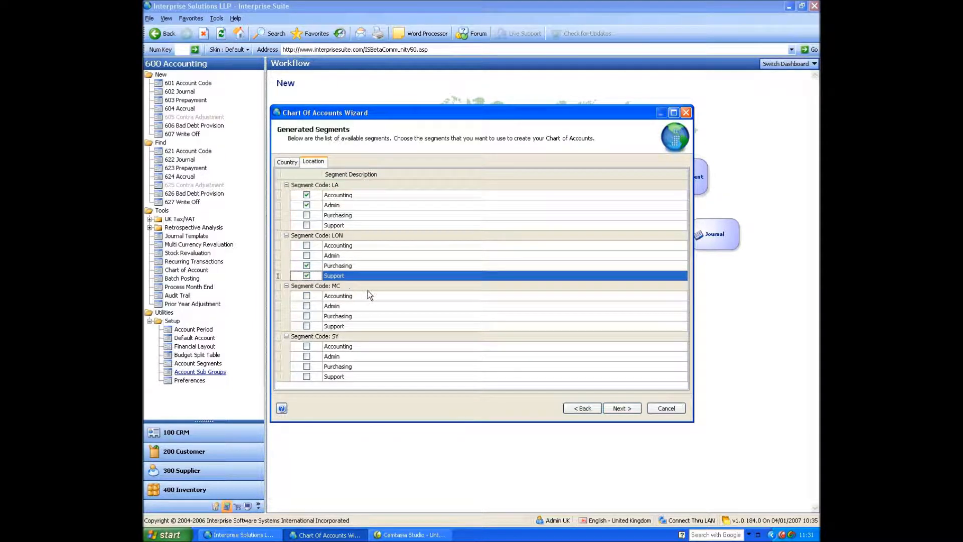
left_click(307, 316)
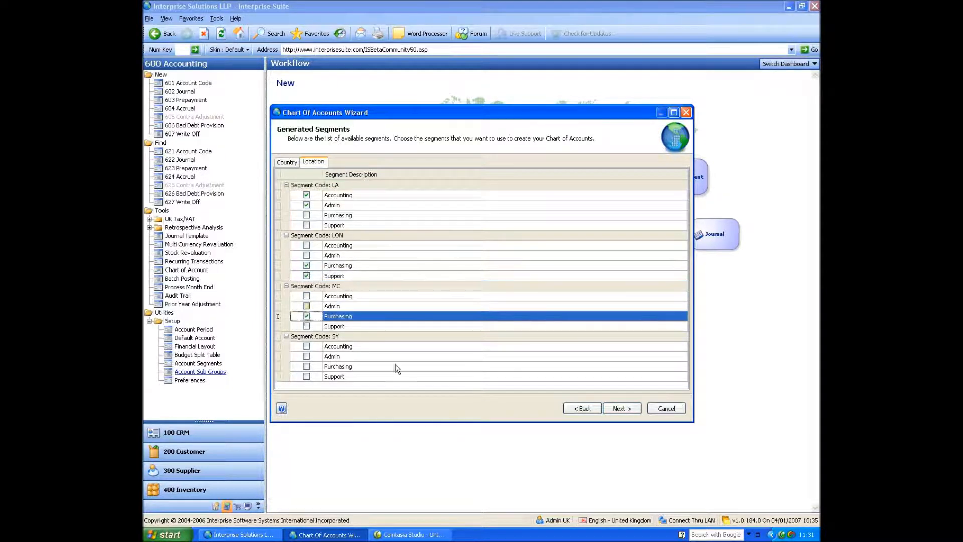
left_click(307, 345)
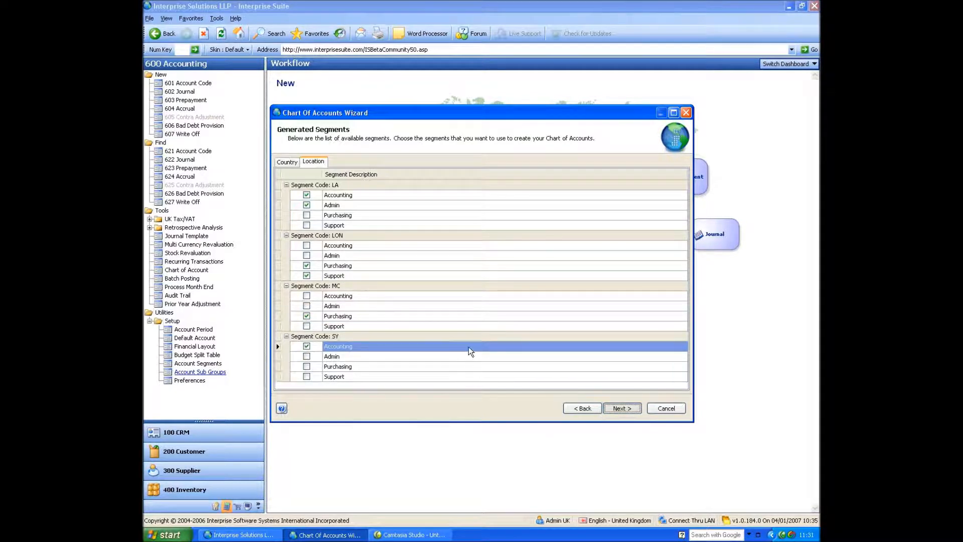
left_click(621, 408)
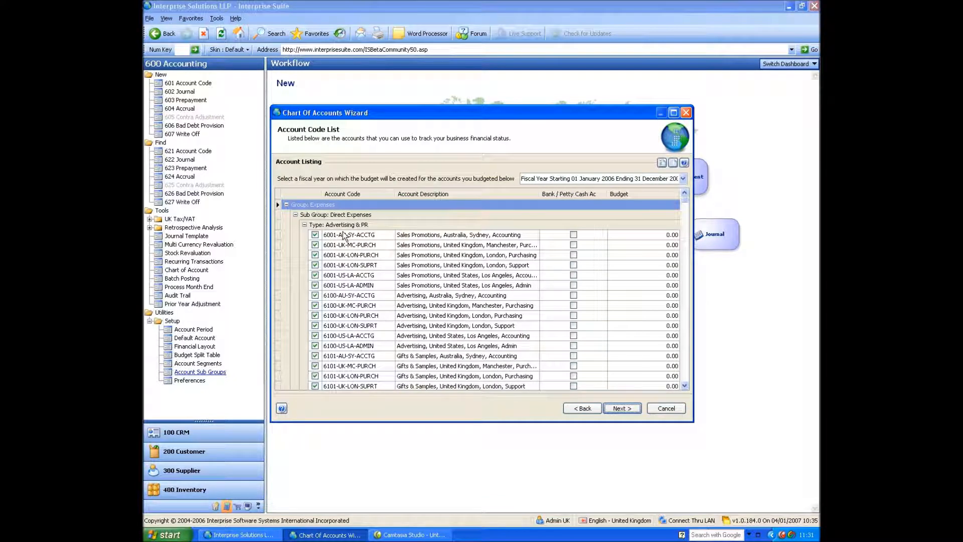
left_click(315, 234)
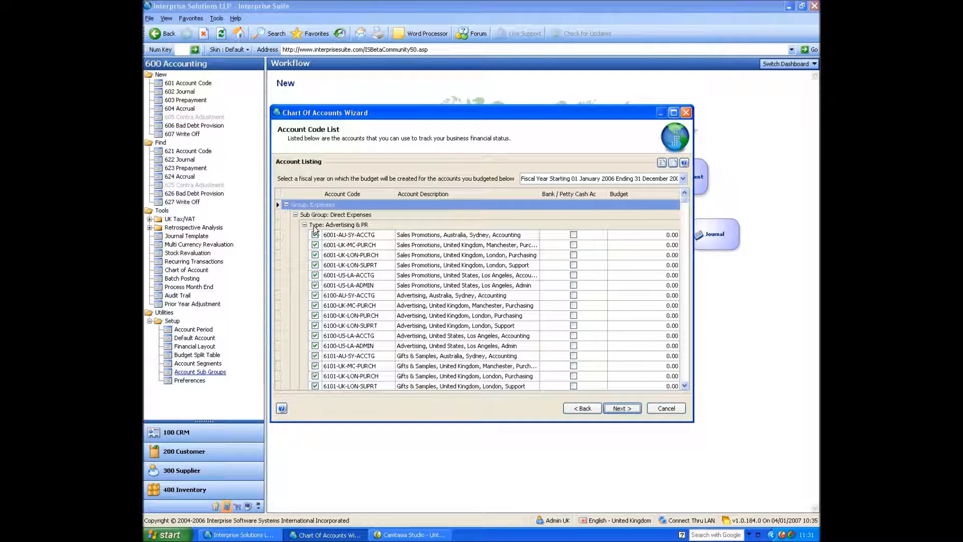
mouse_move(361, 232)
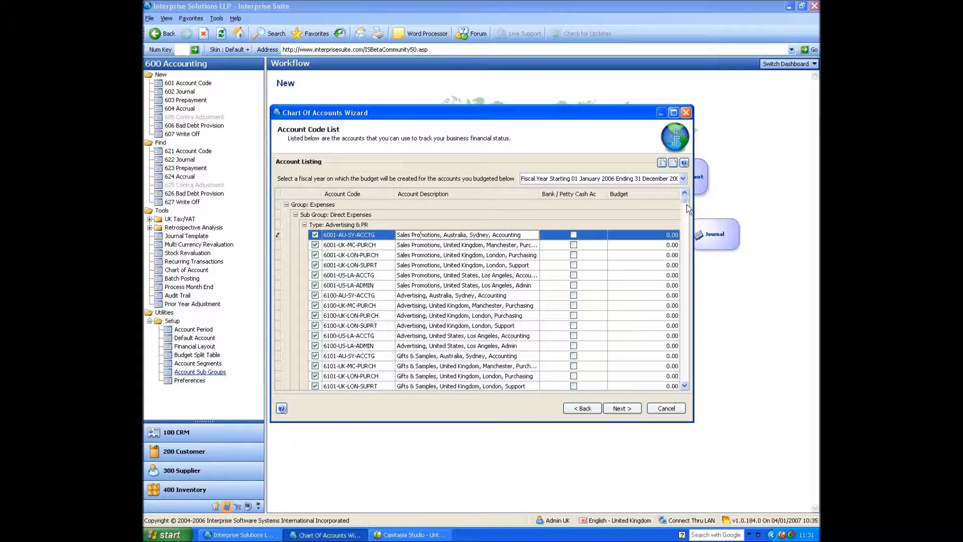
scroll("down", 3)
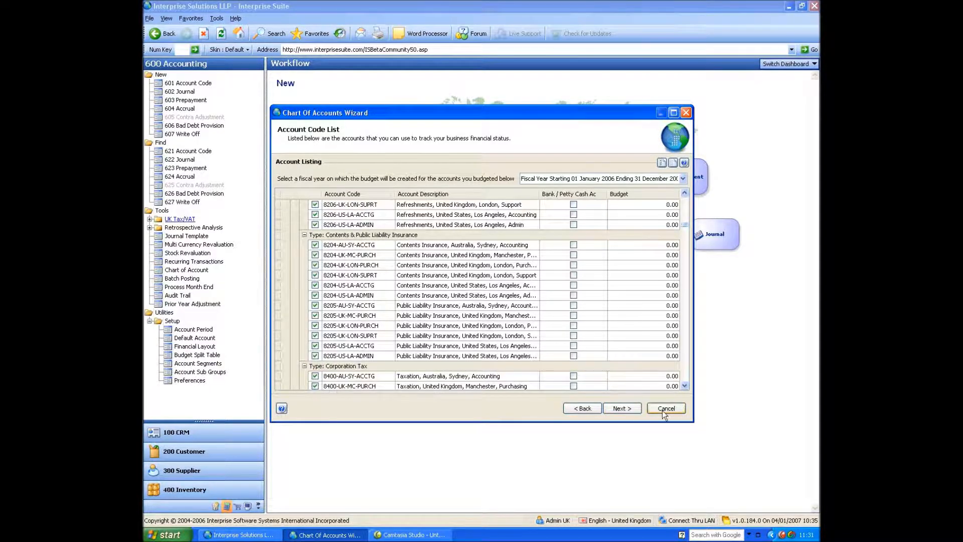
- Cancel the chart of accounts wizard, open a new 602 Journal, and minimise it
left_click(665, 408)
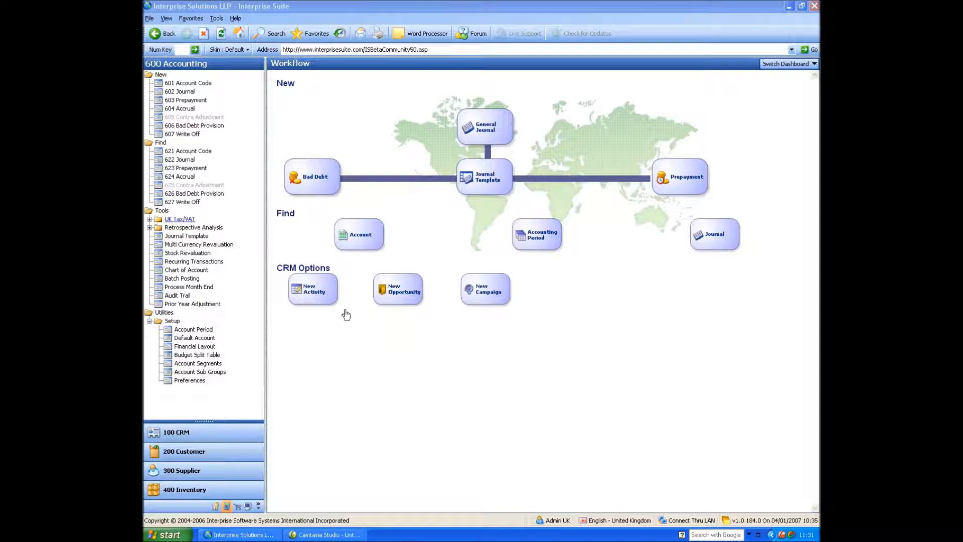
mouse_move(181, 91)
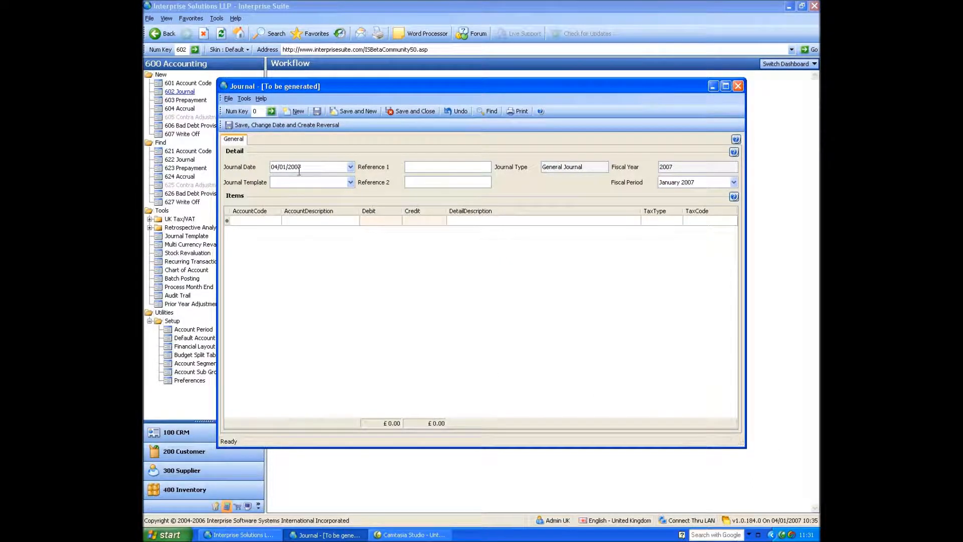
double_click(294, 166)
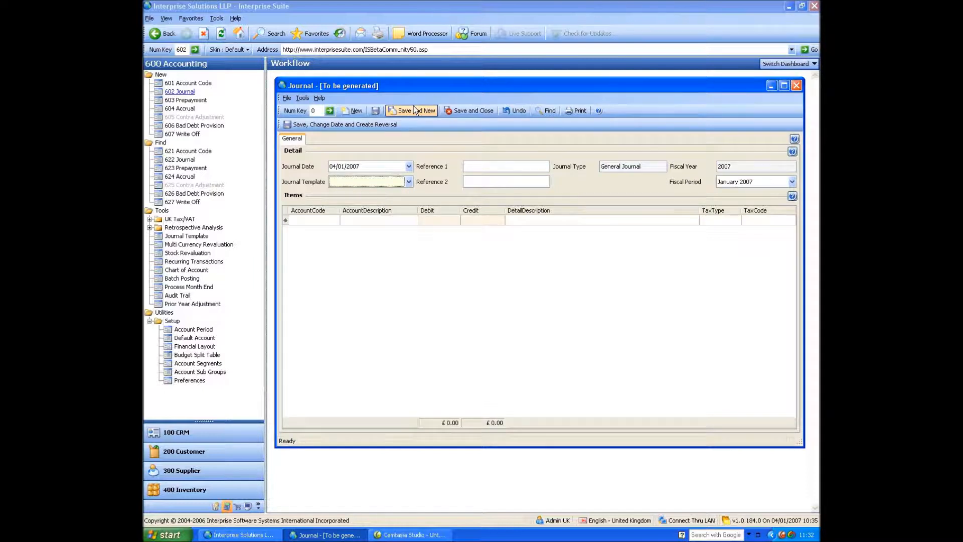
left_click(797, 85)
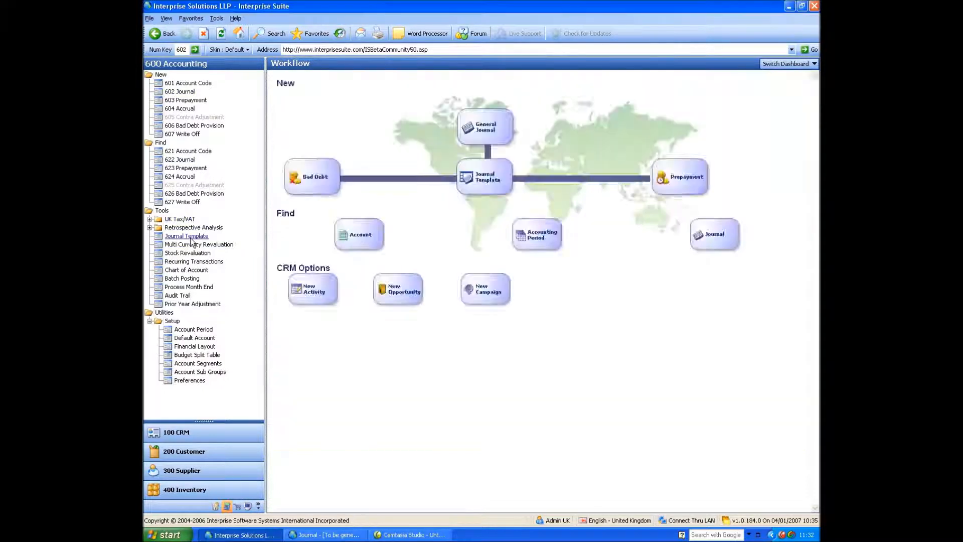
- Create a new percentage-based journal template referenced Example %
left_click(186, 236)
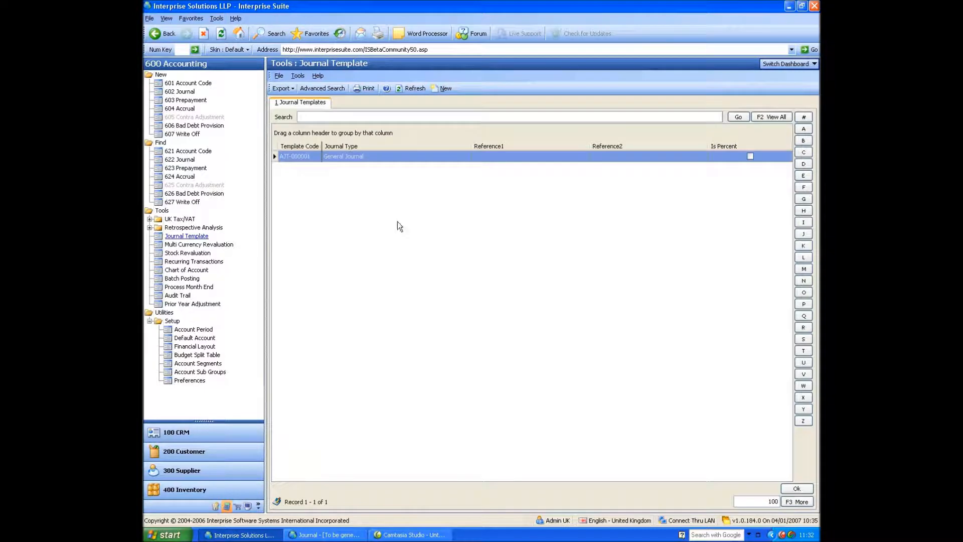
left_click(445, 88)
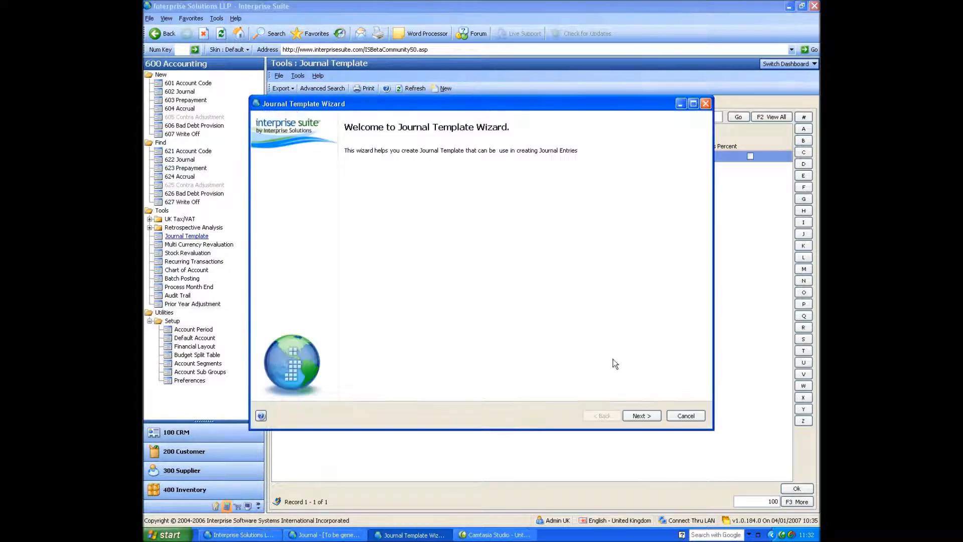
left_click(640, 416)
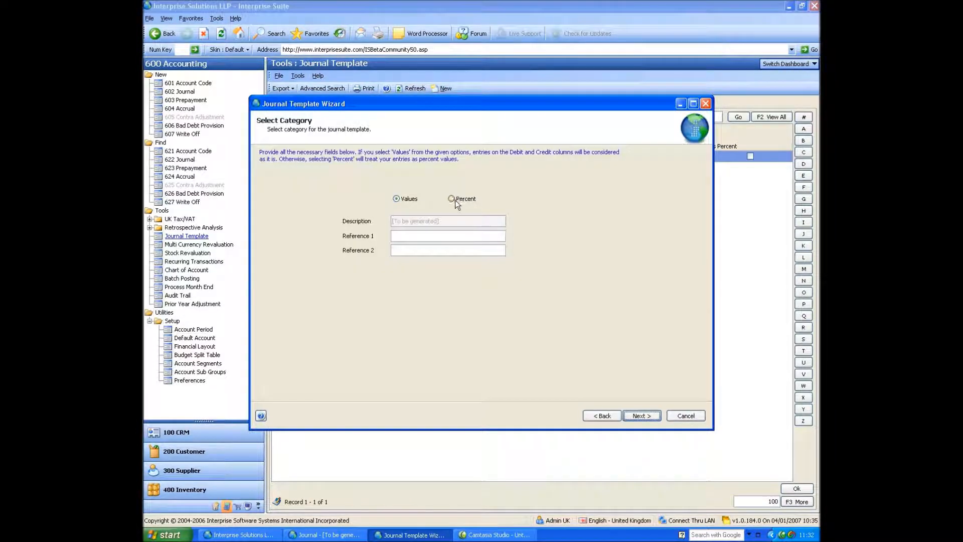
left_click(452, 198)
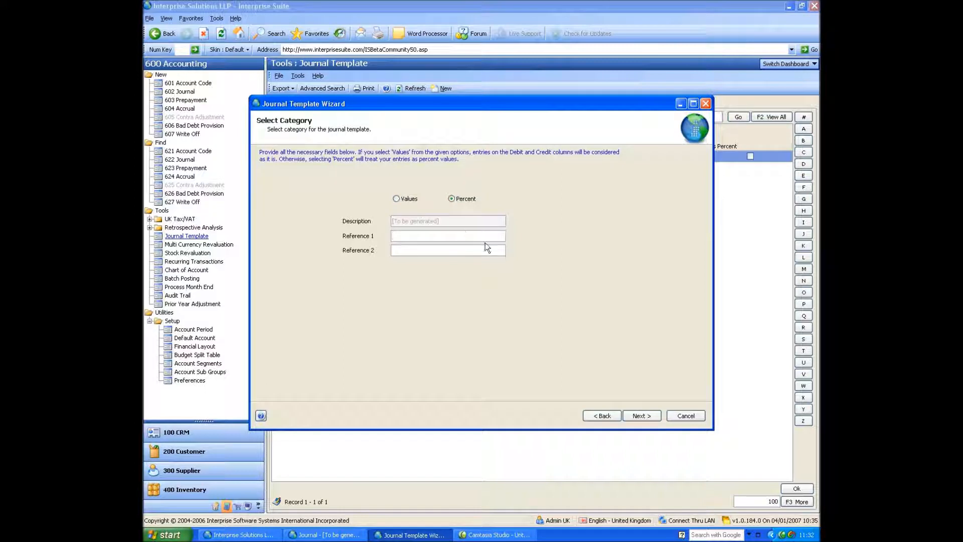
type("Example %")
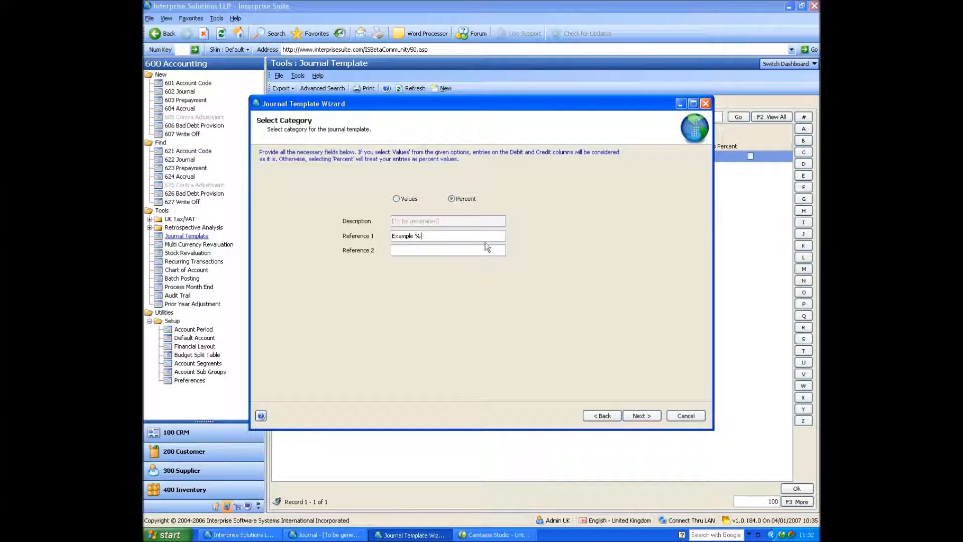
left_click(640, 416)
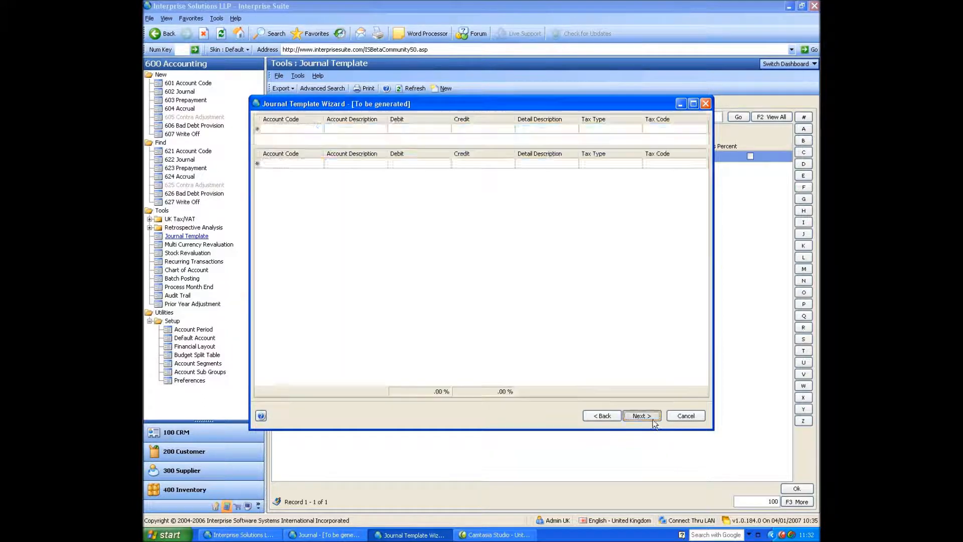
- Add template lines debiting 0010 at 100% and crediting 0011 and 0015 at 50% each
left_click(640, 415)
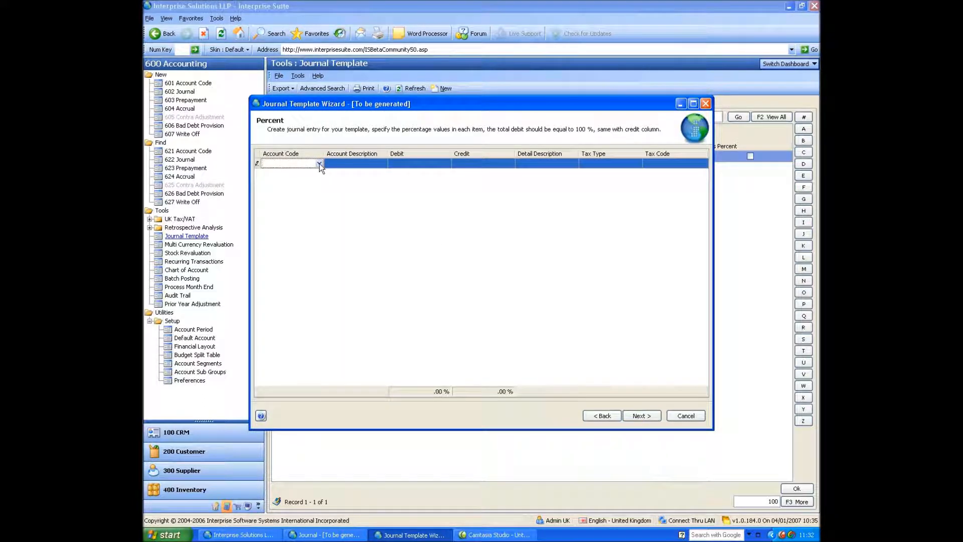
left_click(319, 164)
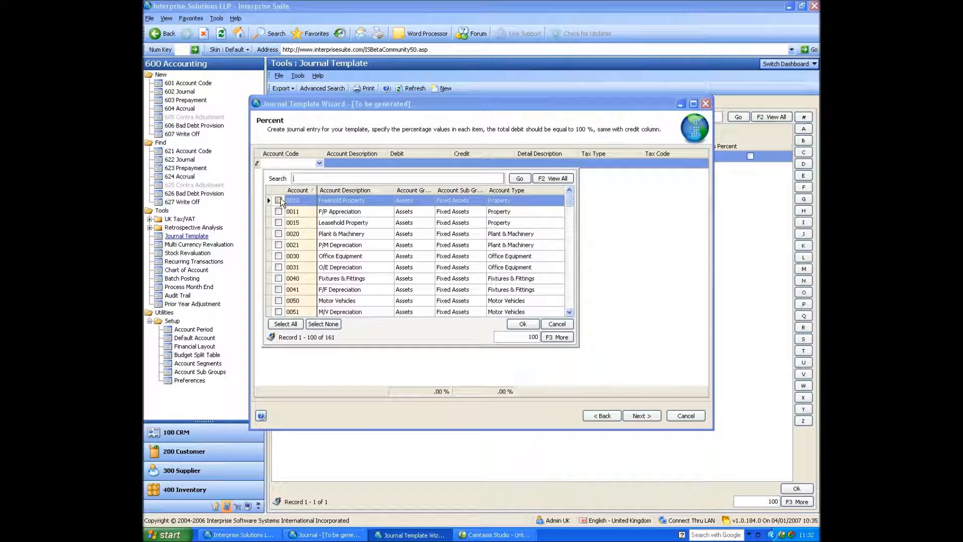
left_click(278, 212)
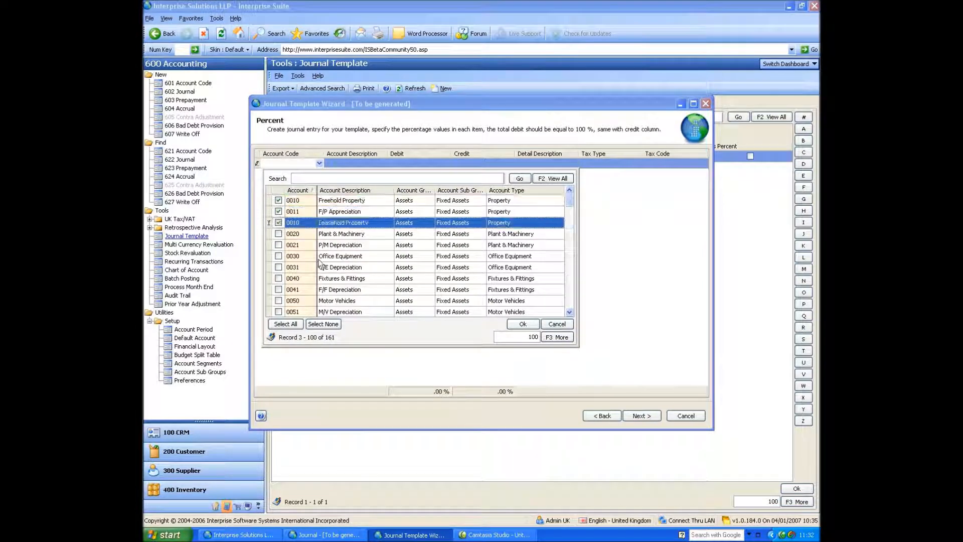
left_click(522, 323)
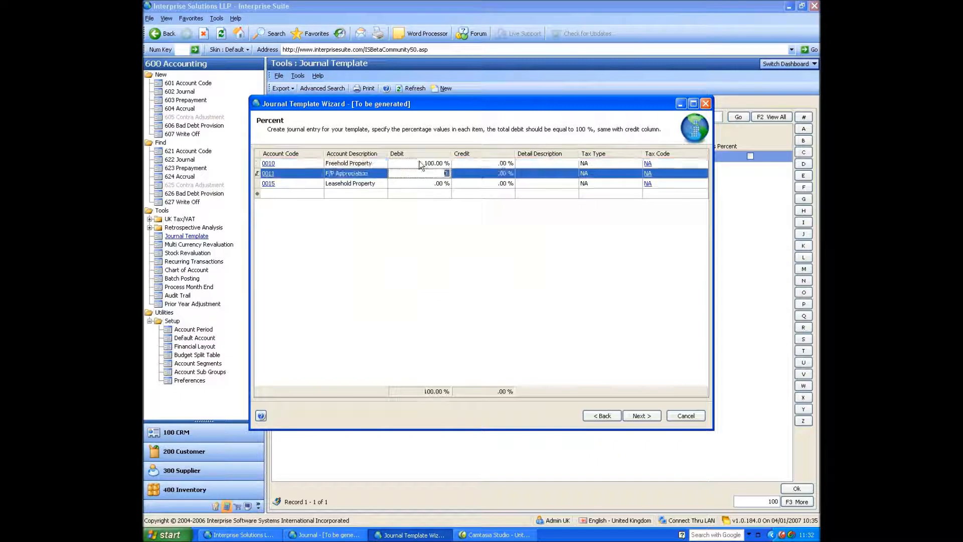
type("50.00")
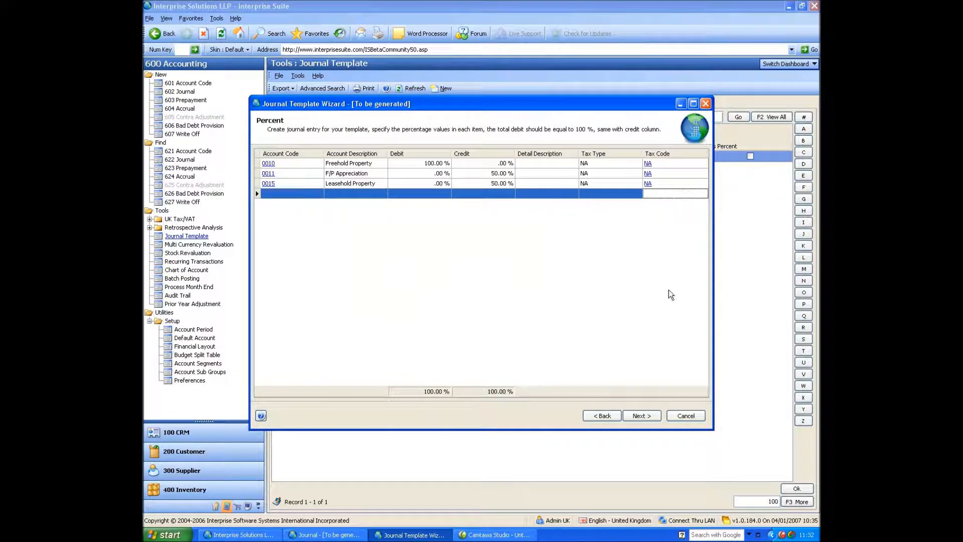
left_click(640, 415)
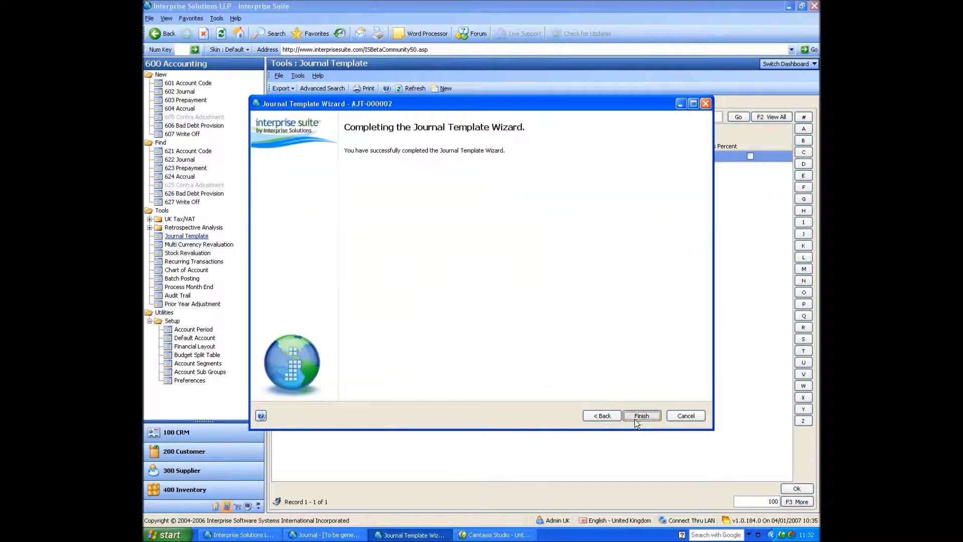
- Save template AJT-000002, apply it to a journal and enter £1,000 on the 0010 line
left_click(641, 415)
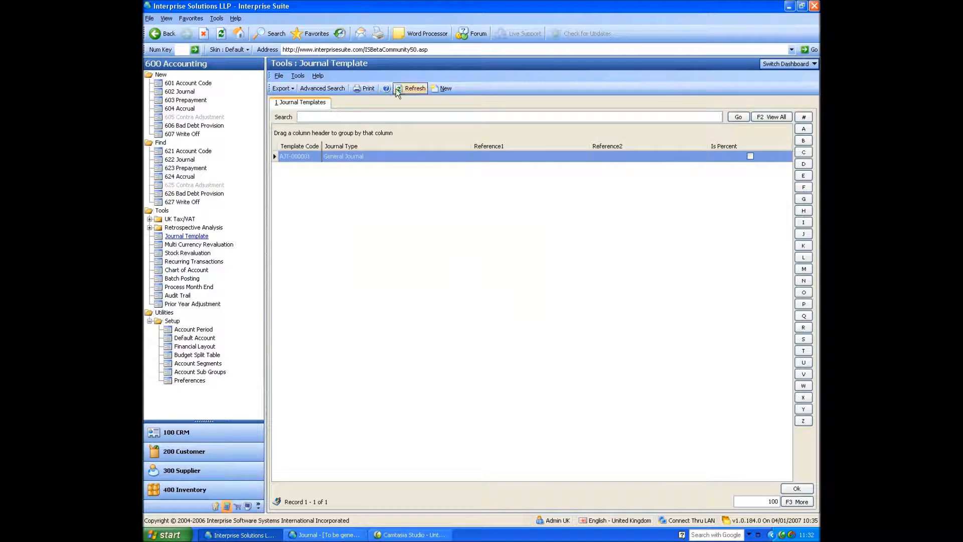
left_click(414, 88)
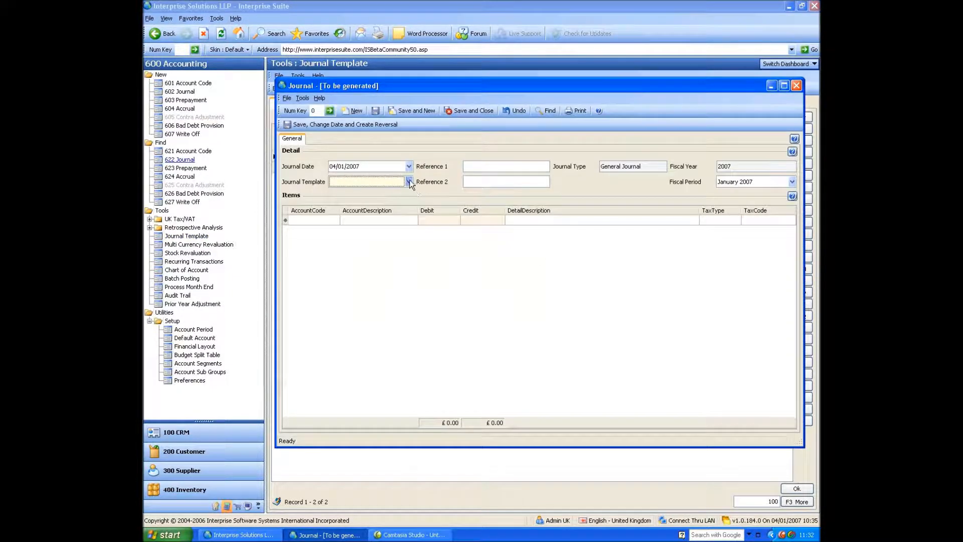
left_click(409, 182)
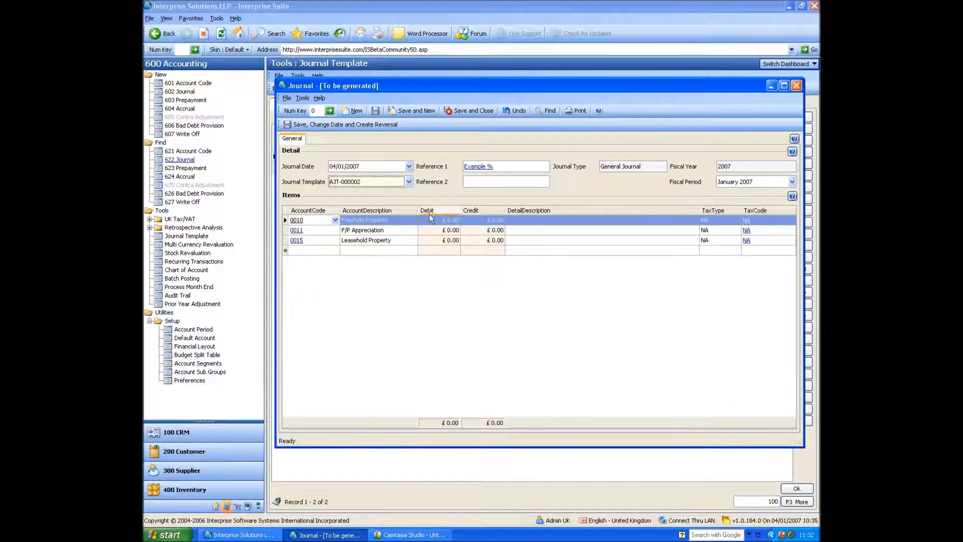
type("100")
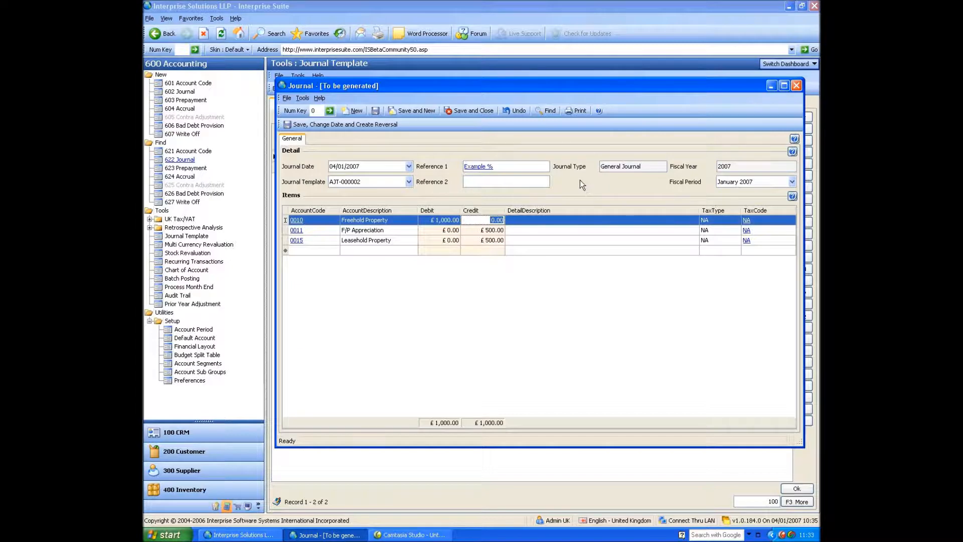
mouse_move(498, 183)
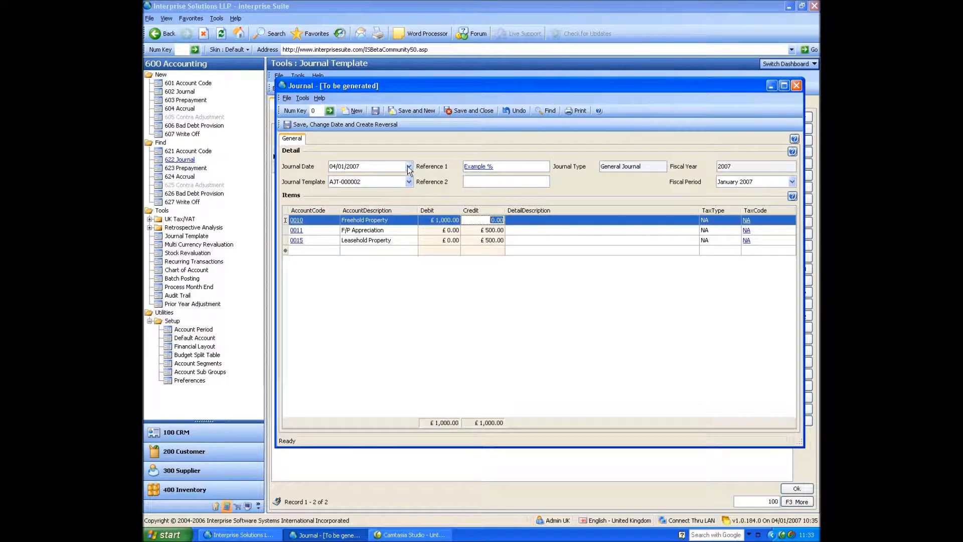
mouse_move(411, 154)
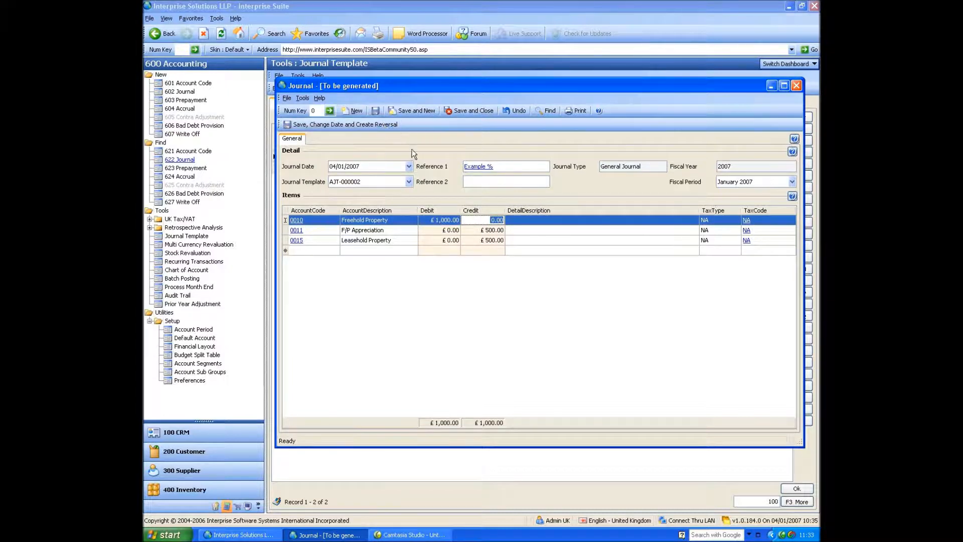
mouse_move(341, 124)
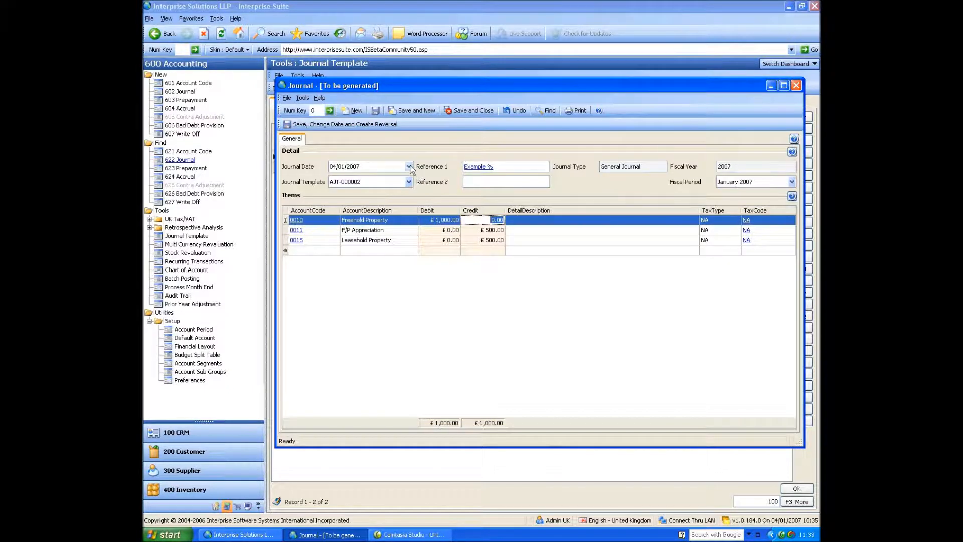
- Try other journal dates from the calendar, then close the journal window
left_click(792, 181)
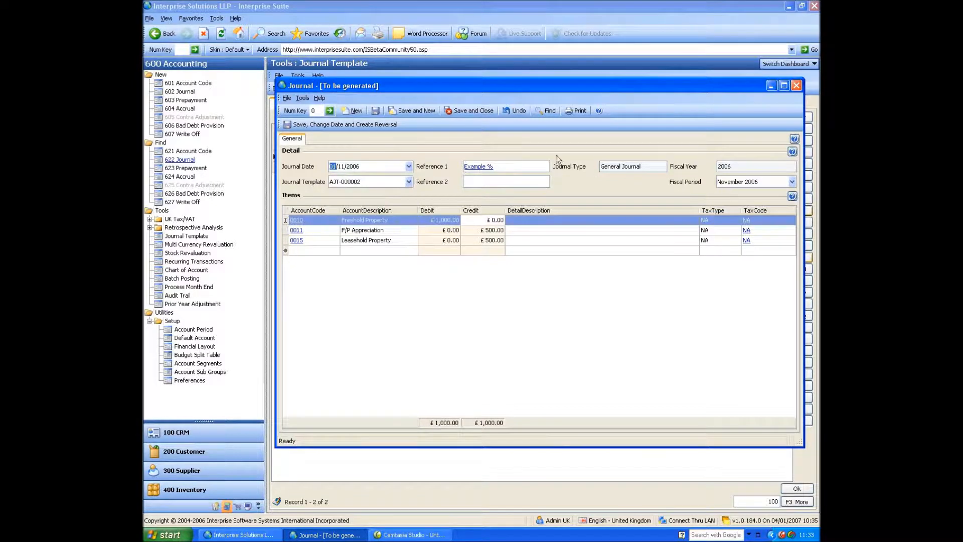
left_click(408, 166)
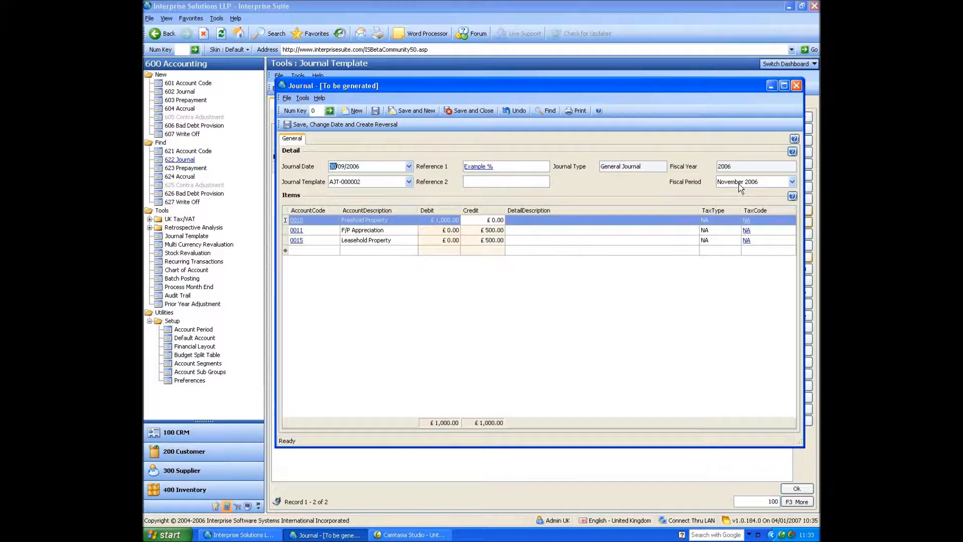
mouse_move(747, 188)
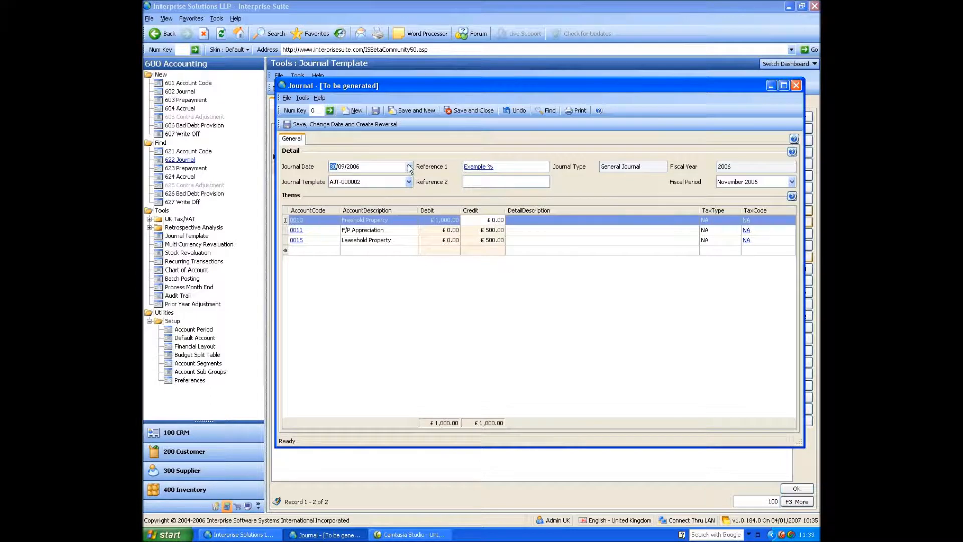
left_click(408, 166)
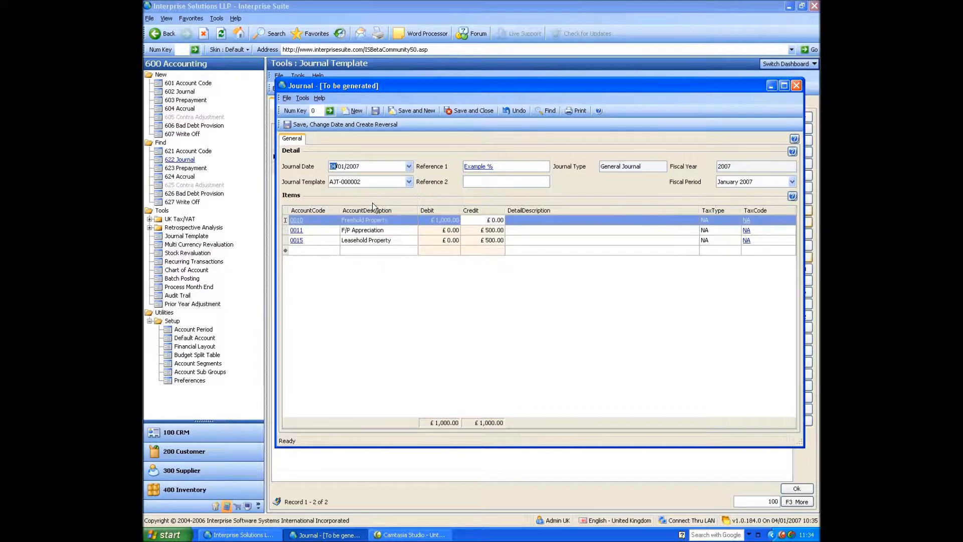
left_click(473, 110)
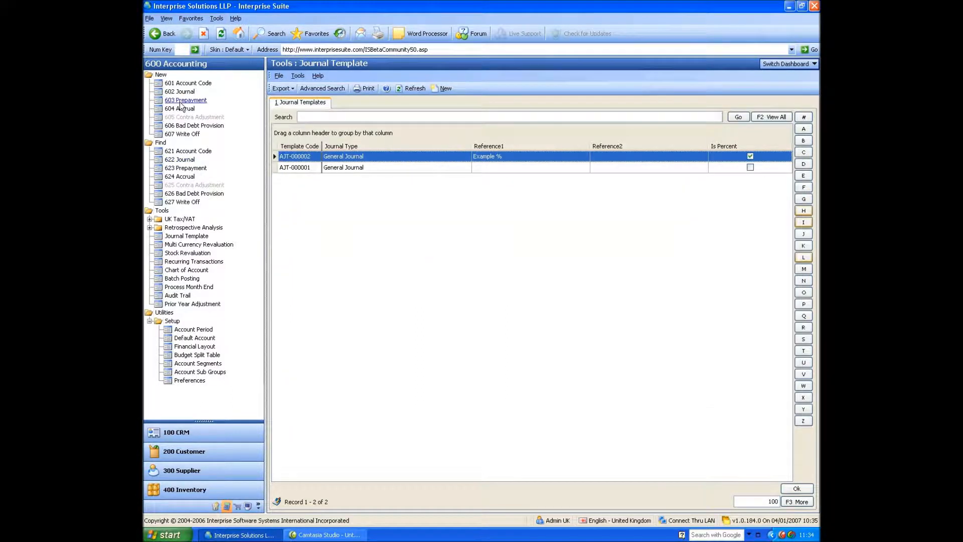
mouse_move(180, 108)
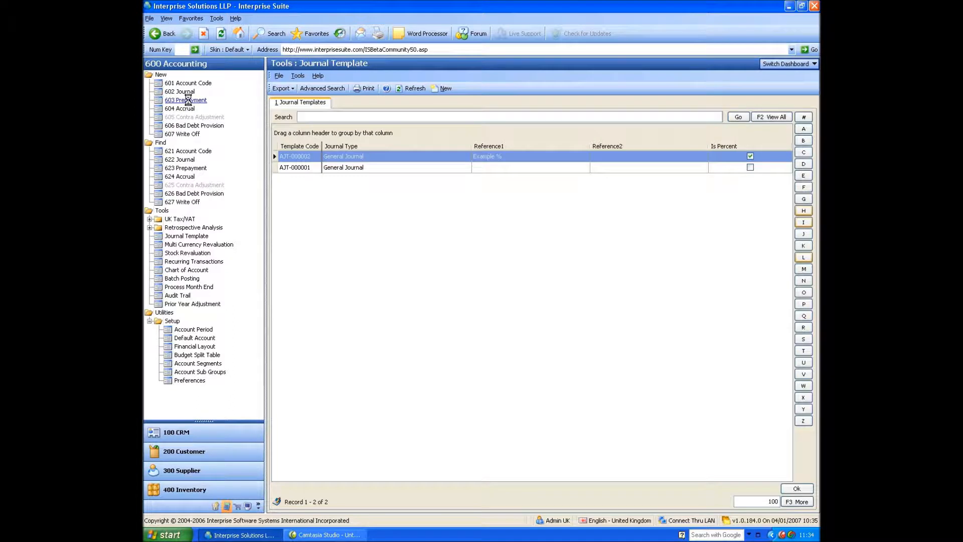
- Start a 603 Prepayment and move past the wizard's welcome page
left_click(185, 99)
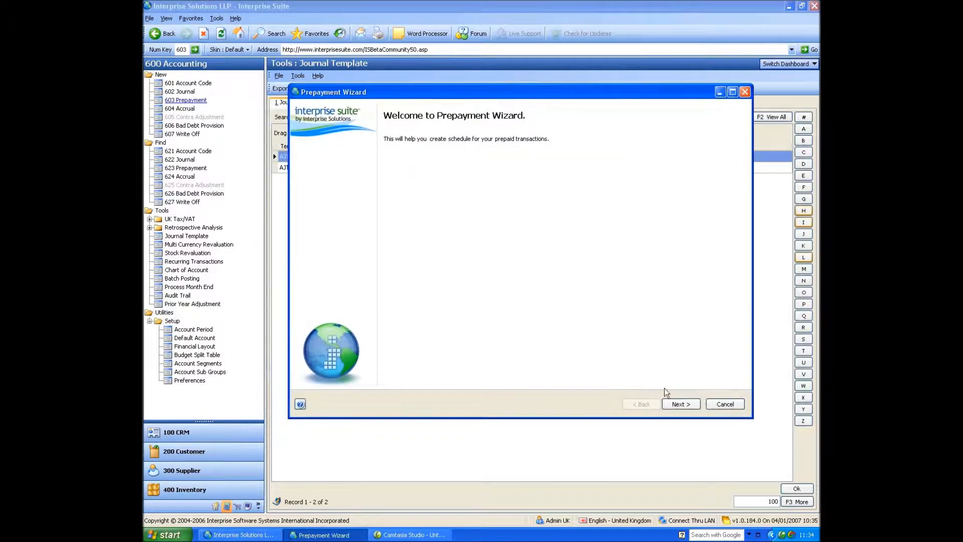
left_click(679, 403)
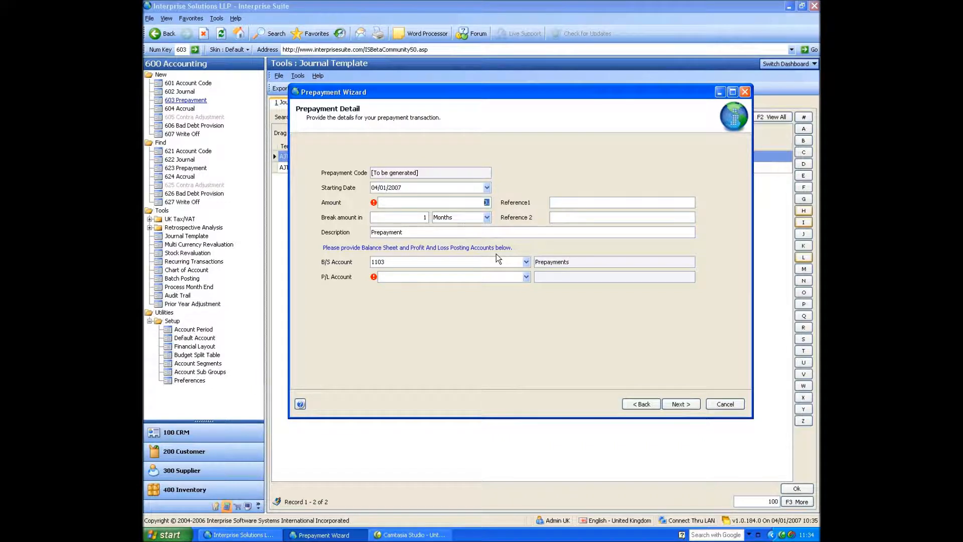
- Enter £12,000 over 12 months, references r1 and r2, and P/L account 7100 Rent
type("120000.")
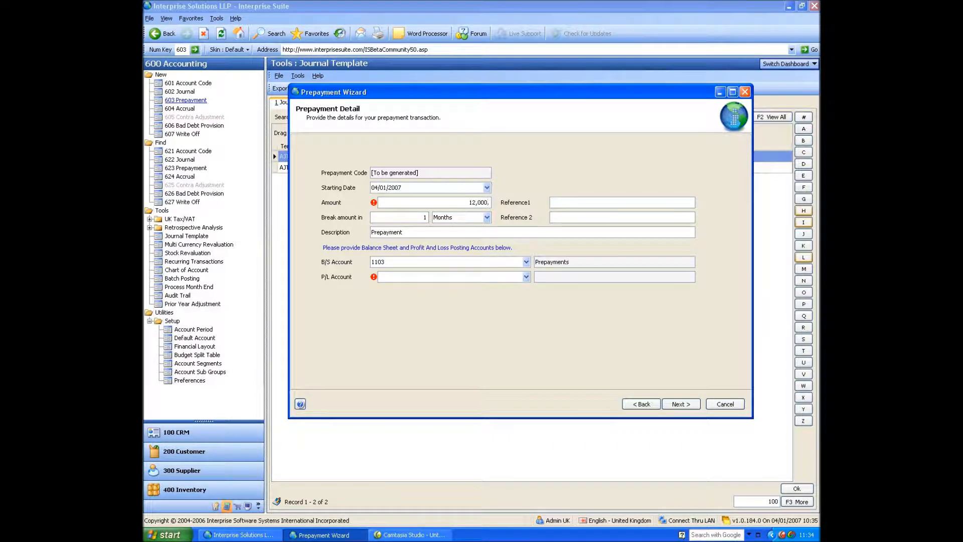
left_click(399, 216)
type("2")
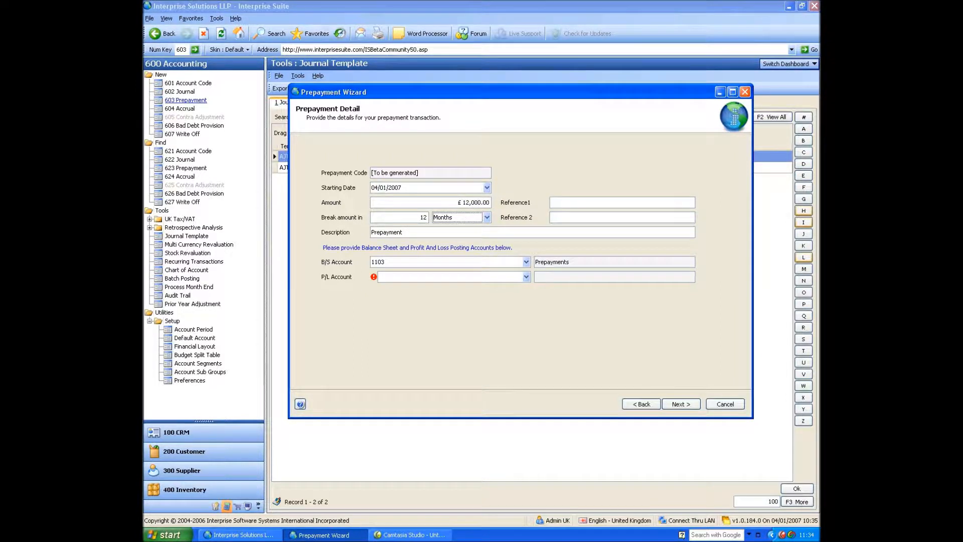
left_click(620, 202)
type("r1")
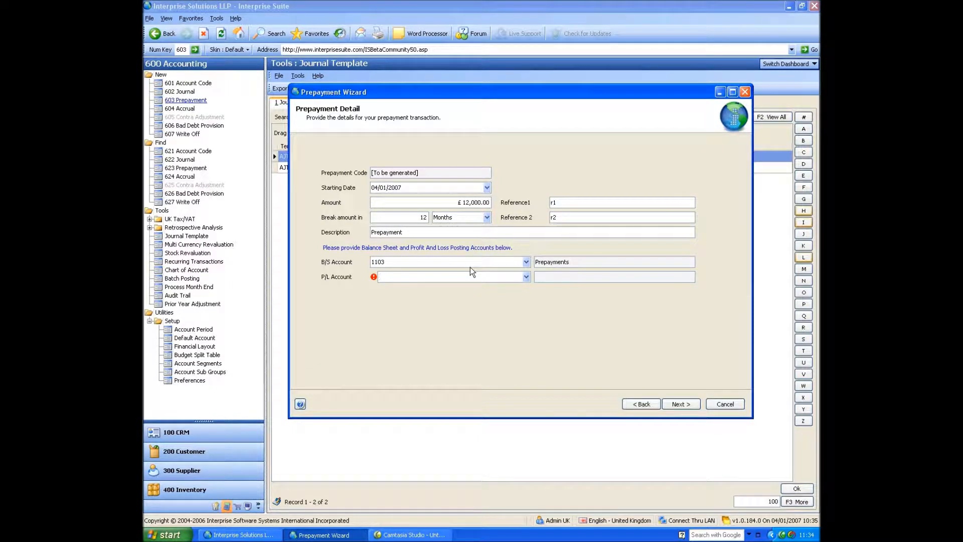
type("7")
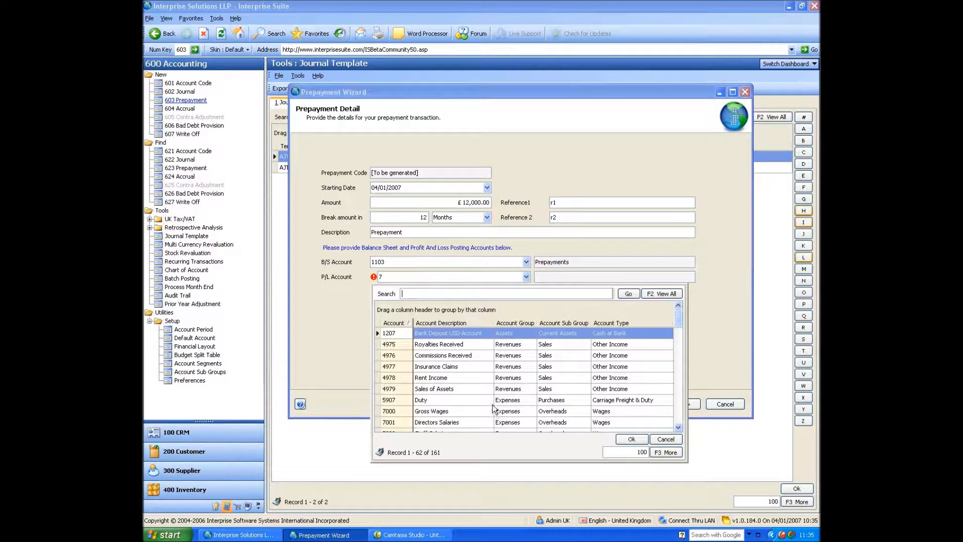
scroll("down", 3)
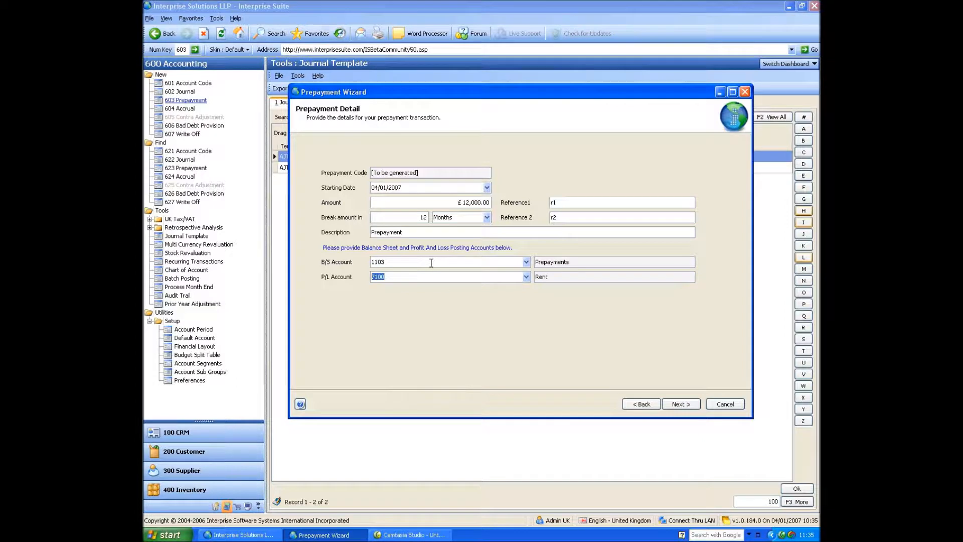
mouse_move(667, 390)
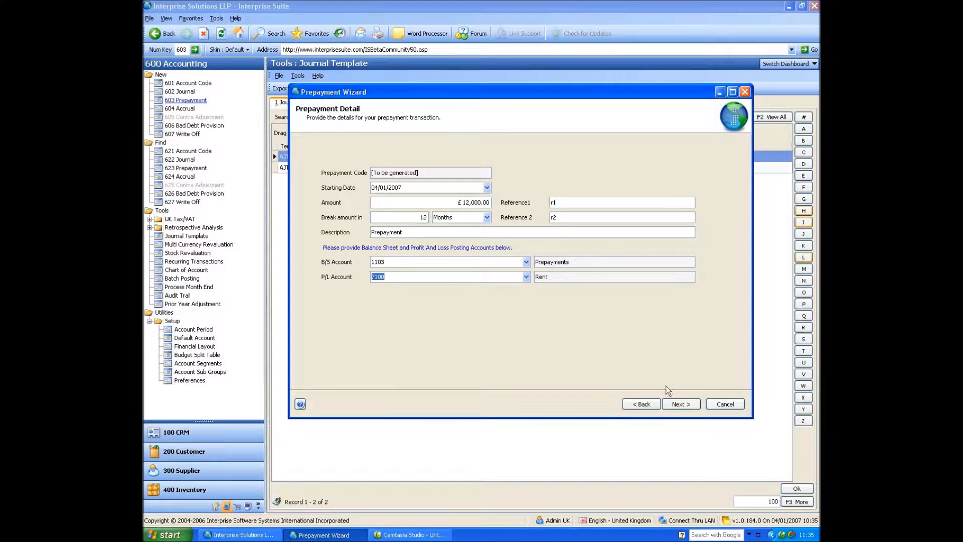
- Review the 12-month £1,000 schedule and the generated £24,000 journal entries
left_click(680, 403)
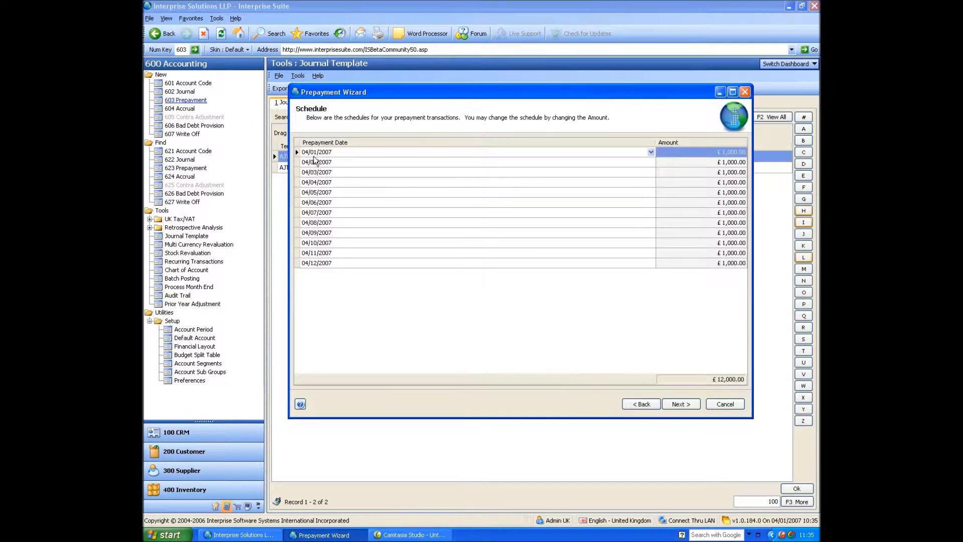
mouse_move(345, 154)
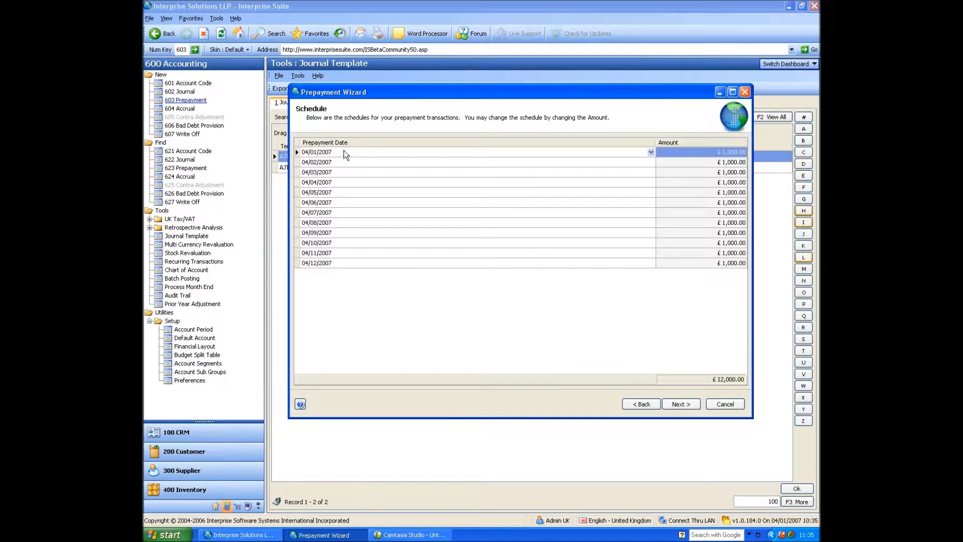
mouse_move(755, 441)
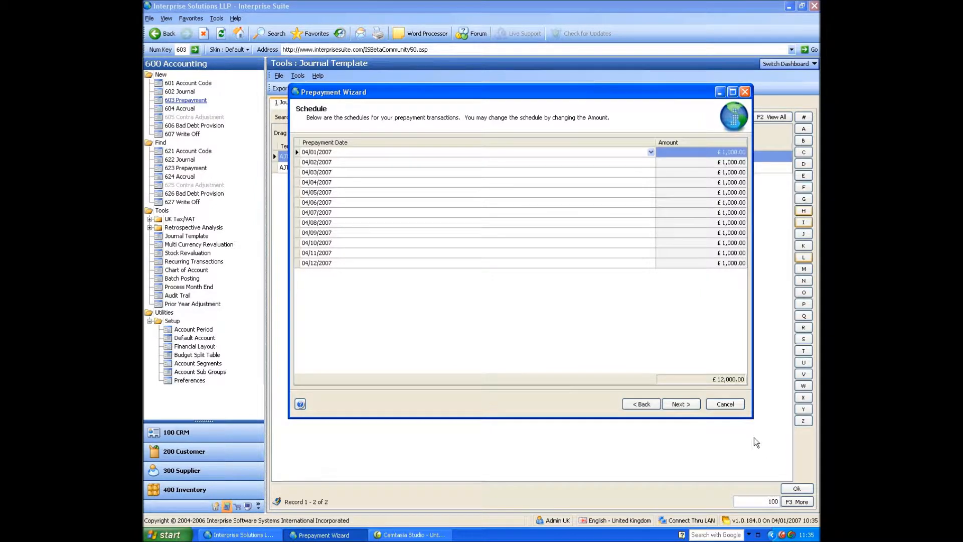
left_click(680, 403)
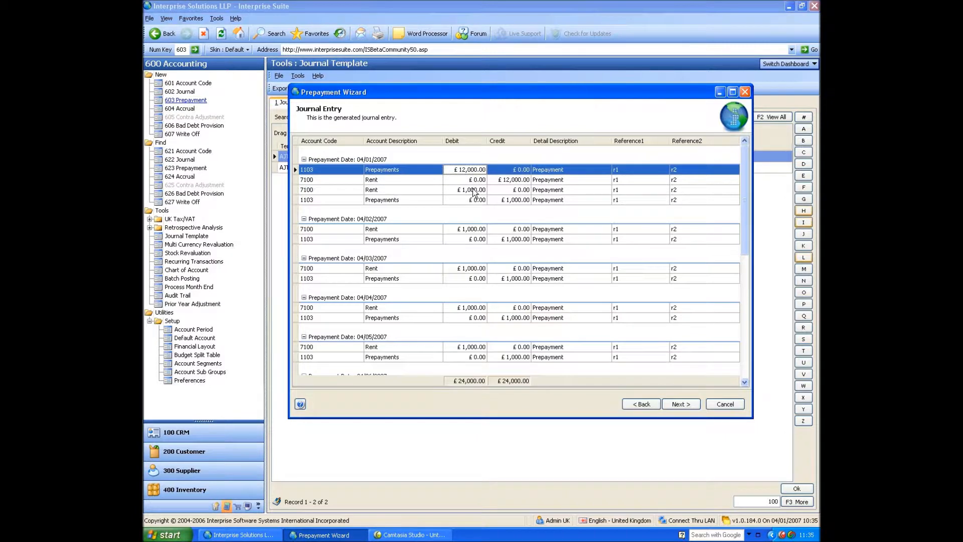
left_click(371, 189)
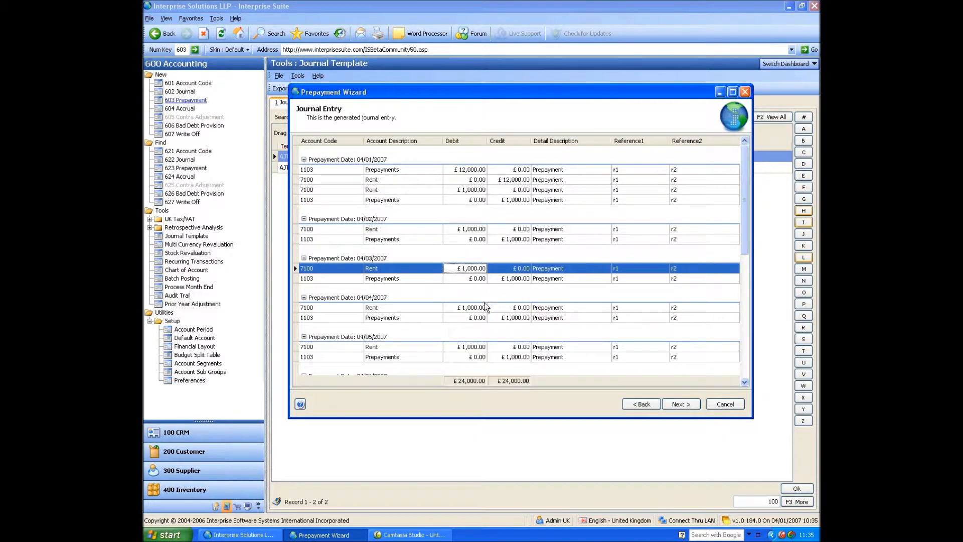
left_click(680, 403)
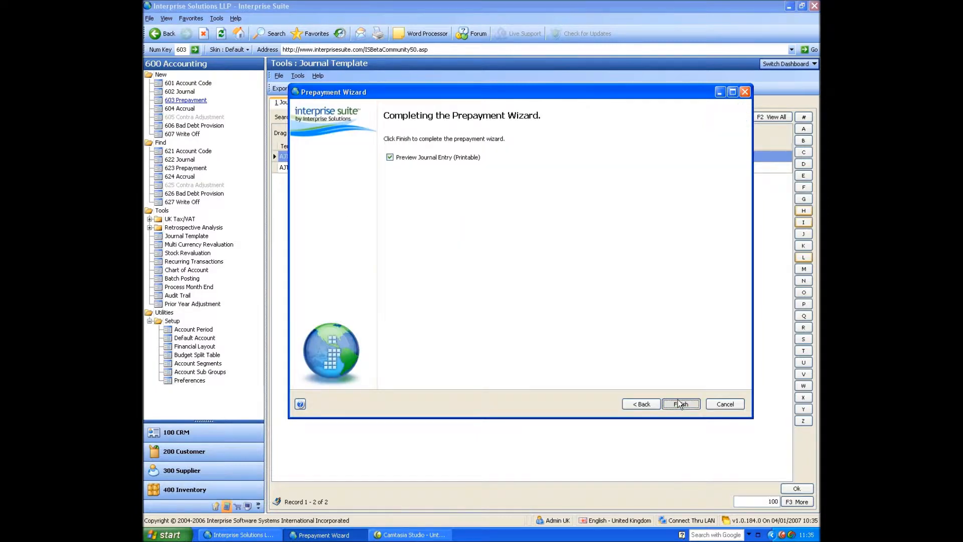
- Finish the Prepayment Wizard and return to the Journal Template list
left_click(681, 403)
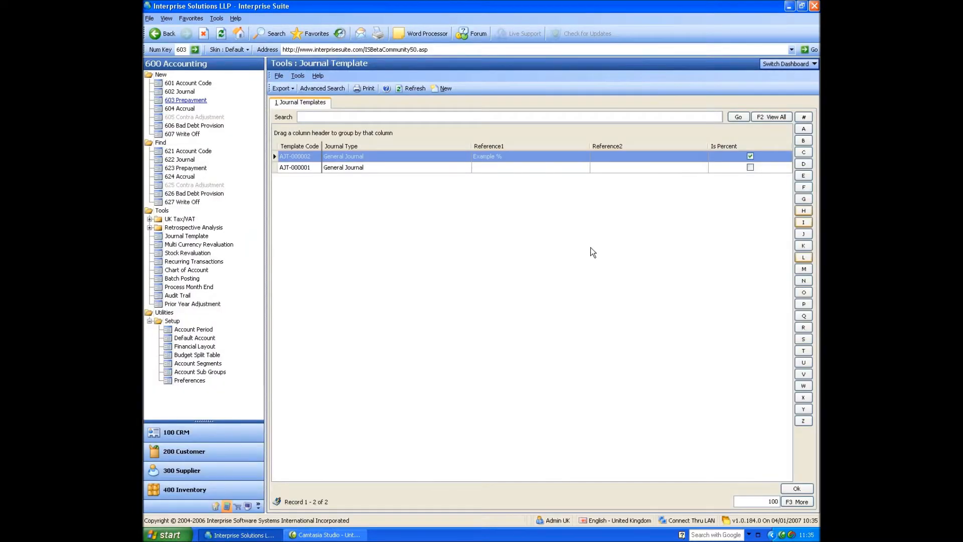
left_click(179, 109)
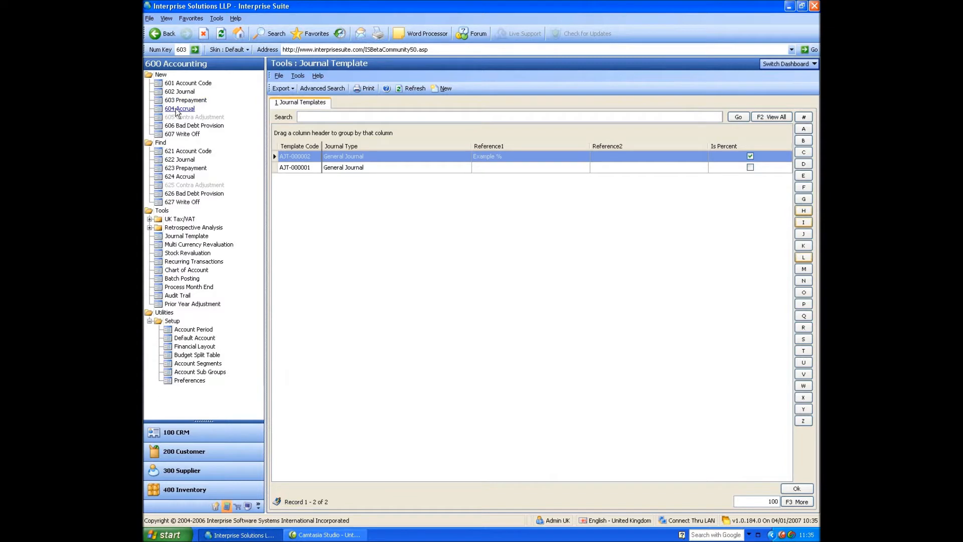
mouse_move(178, 111)
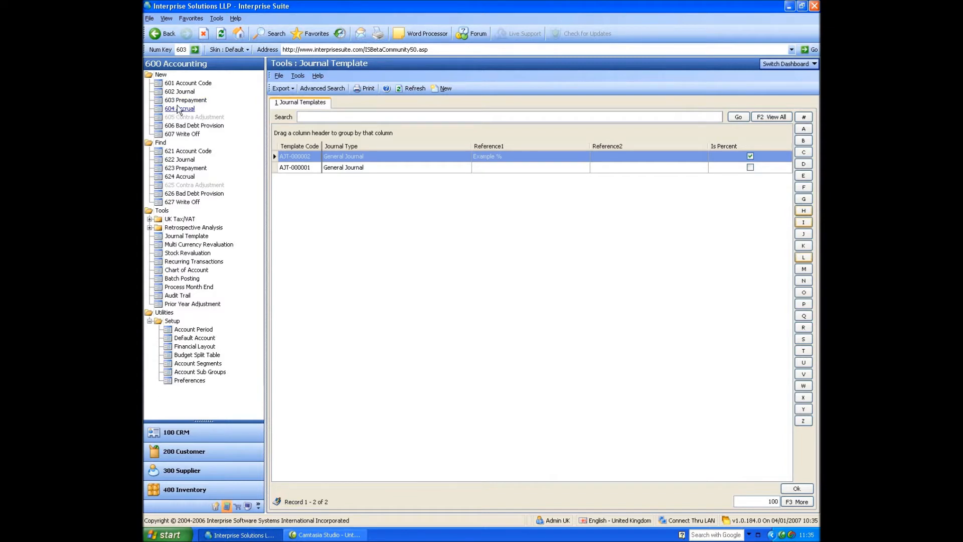